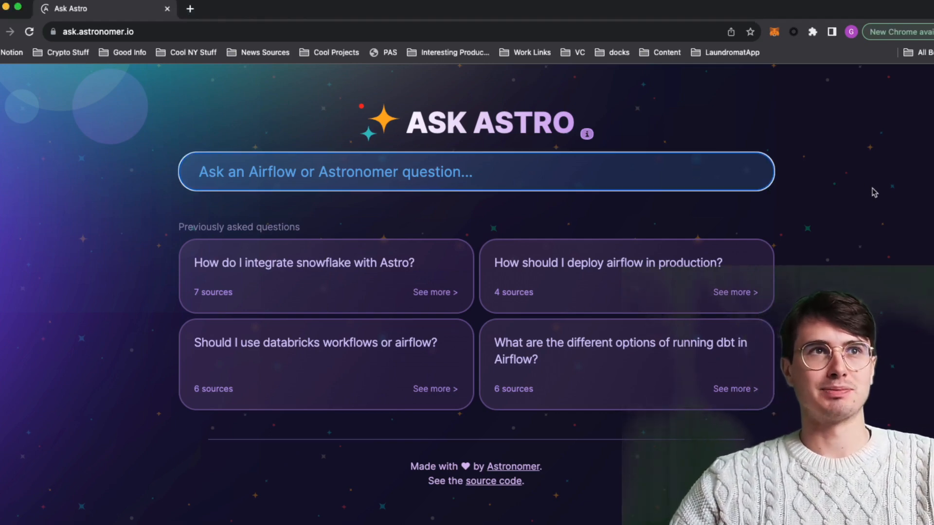
mouse_move(887, 201)
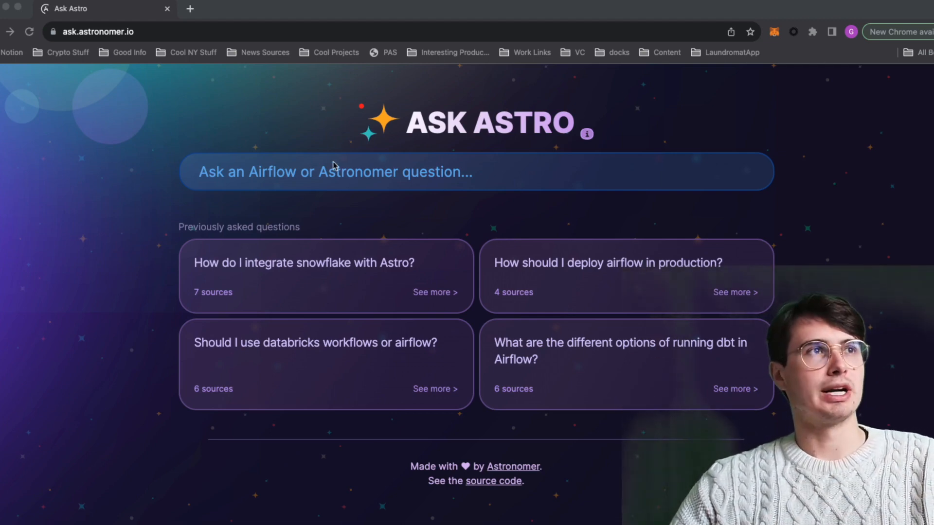
- Ask 'Write me an Airflow DAG that performs an ETL process to transform Spark Data...' and review the SparkSubmitOperator/SnowflakeOperator code answer
type("Write me an Airflow DAG that performs and ETL process to transform Spark Data and")
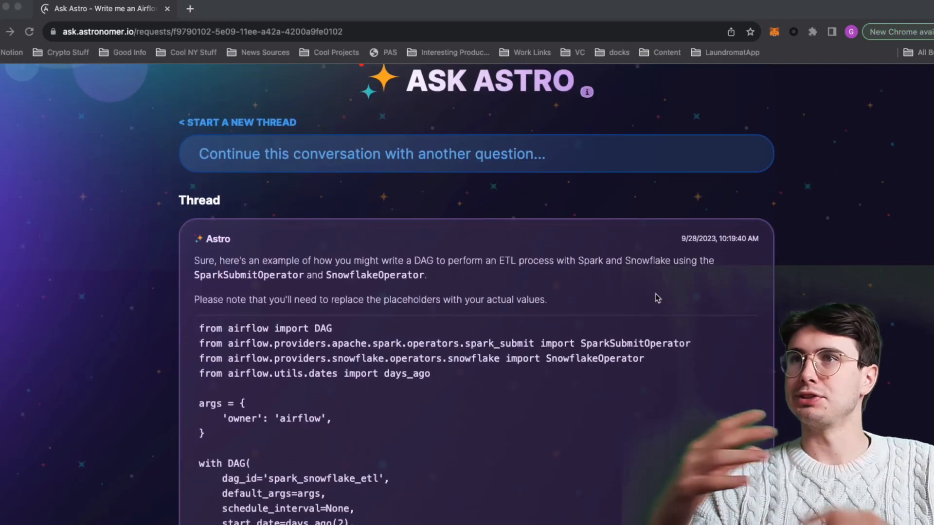
scroll("down", 3)
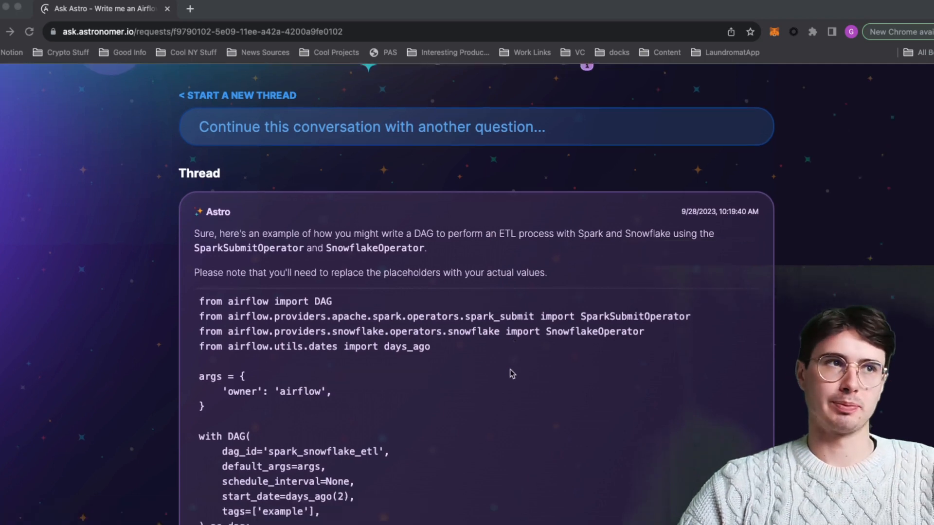
scroll("down", 3)
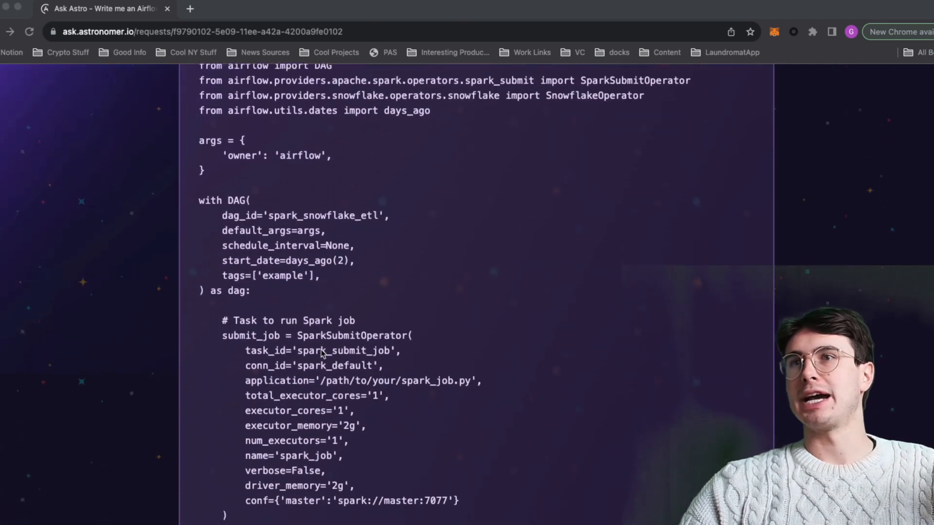
scroll("down", 3)
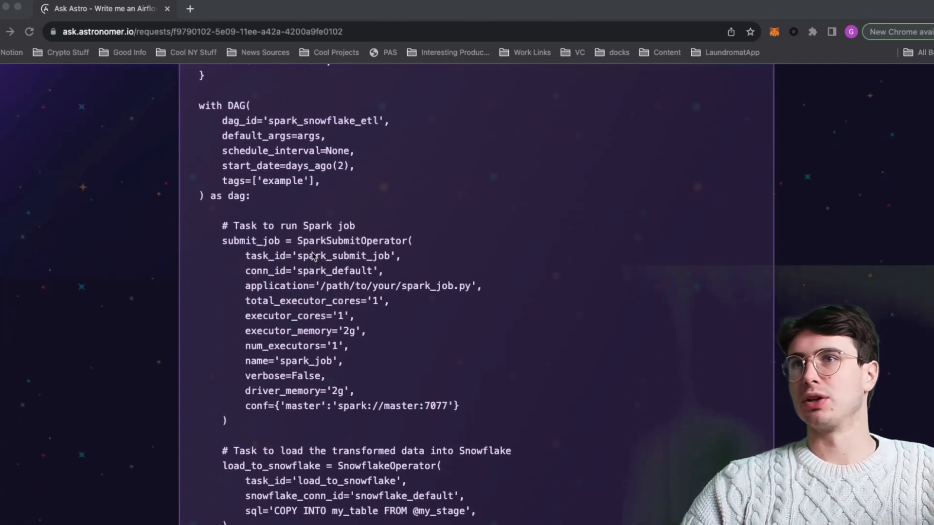
scroll("down", 3)
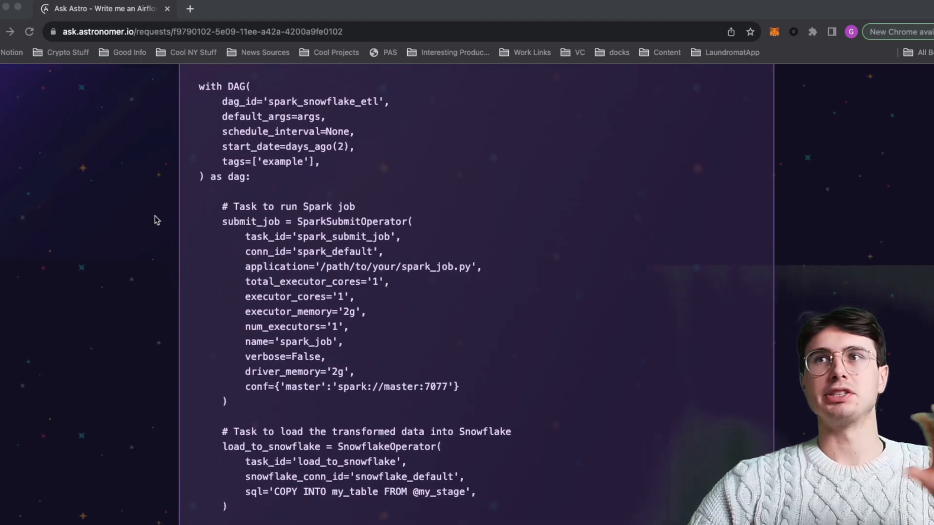
mouse_move(202, 225)
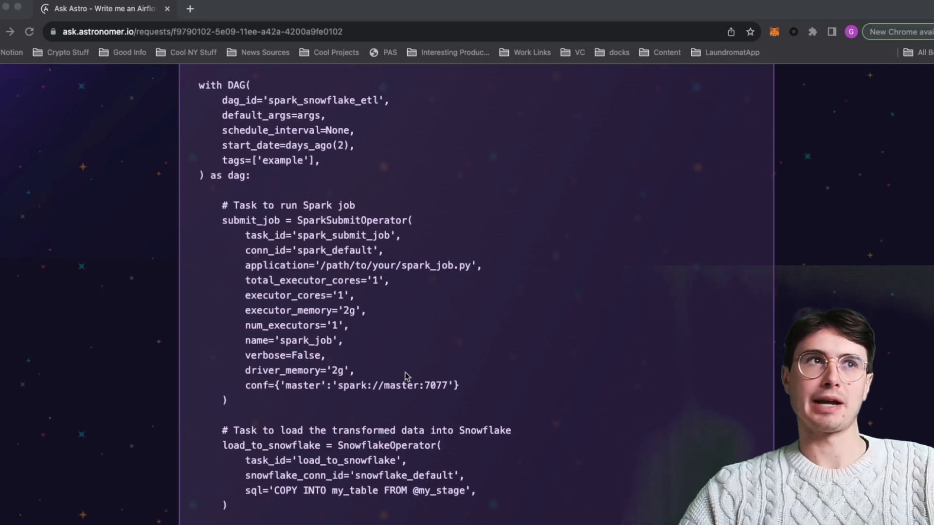
scroll("down", 3)
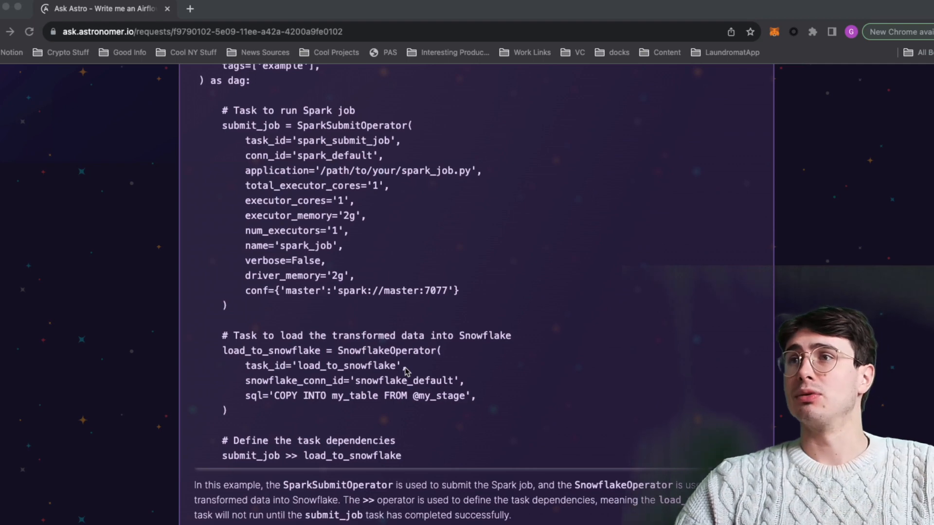
scroll("up", 3)
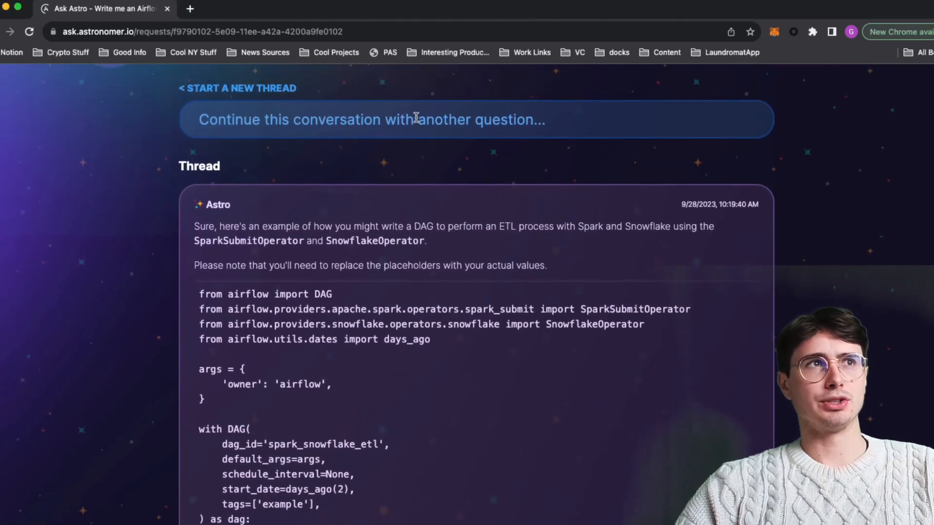
- Start a new question about the Snowpark 'parquet must have string column names' ValueError and read the four troubleshooting checks
left_click(417, 120)
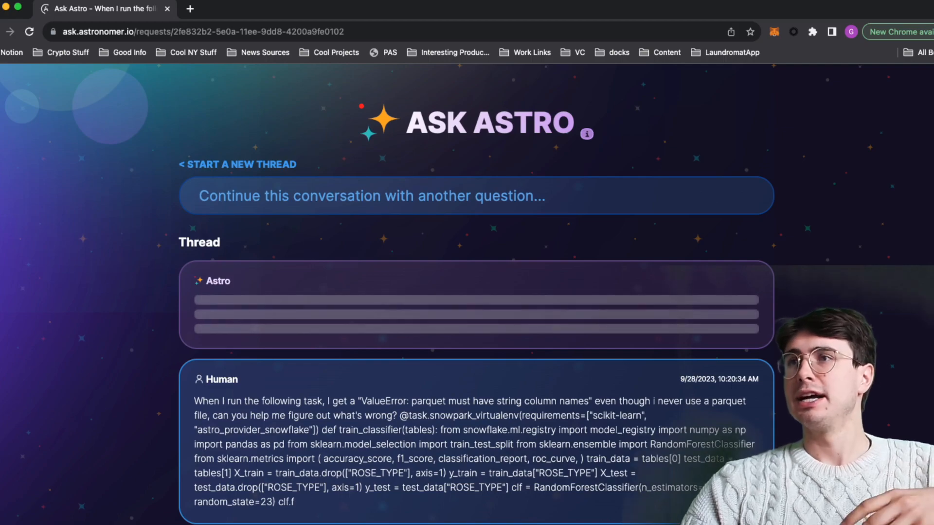
scroll("down", 3)
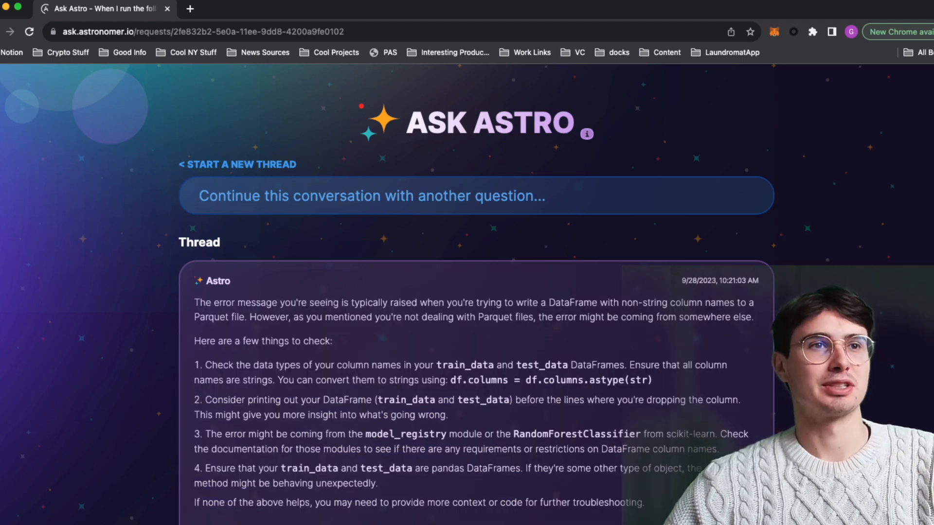
scroll("down", 3)
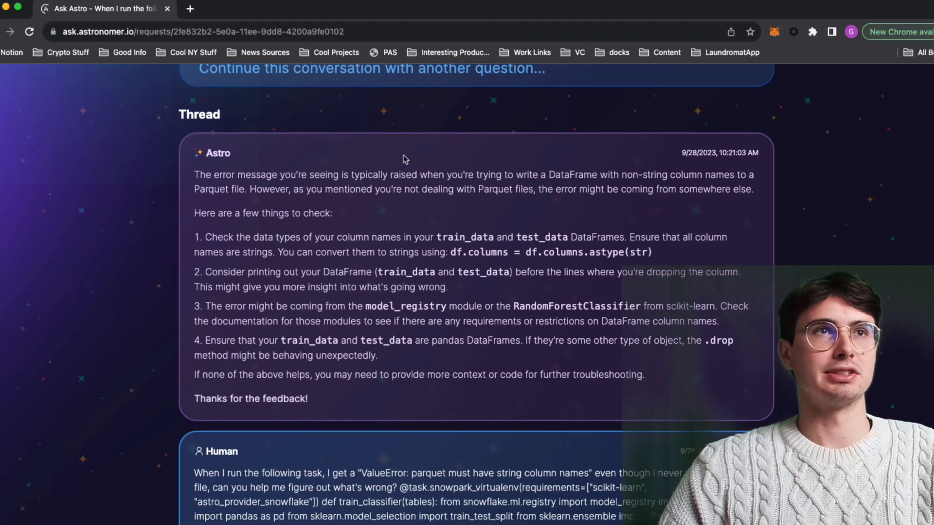
scroll("up", 3)
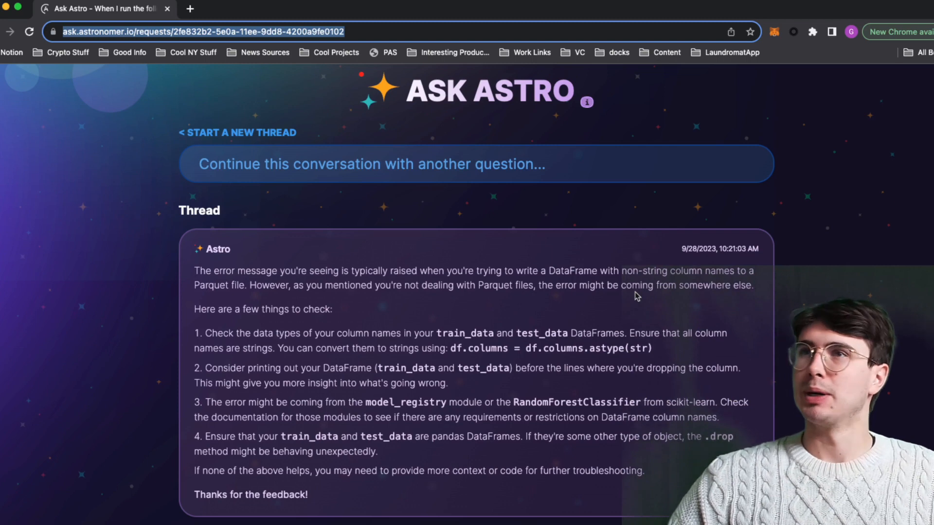
mouse_move(625, 300)
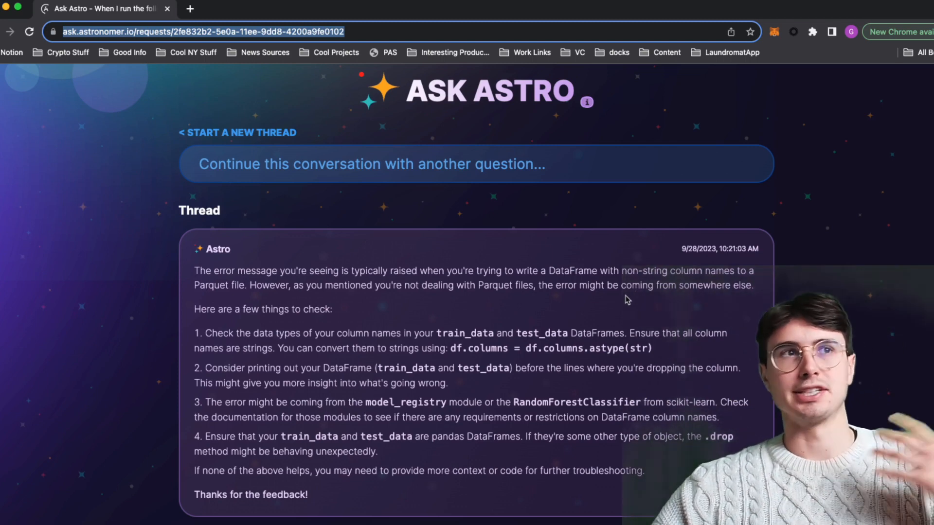
- Open the 'How do I integrate snowflake with Astro?' thread and confirm its step-by-step answer as correct
scroll("down", 3)
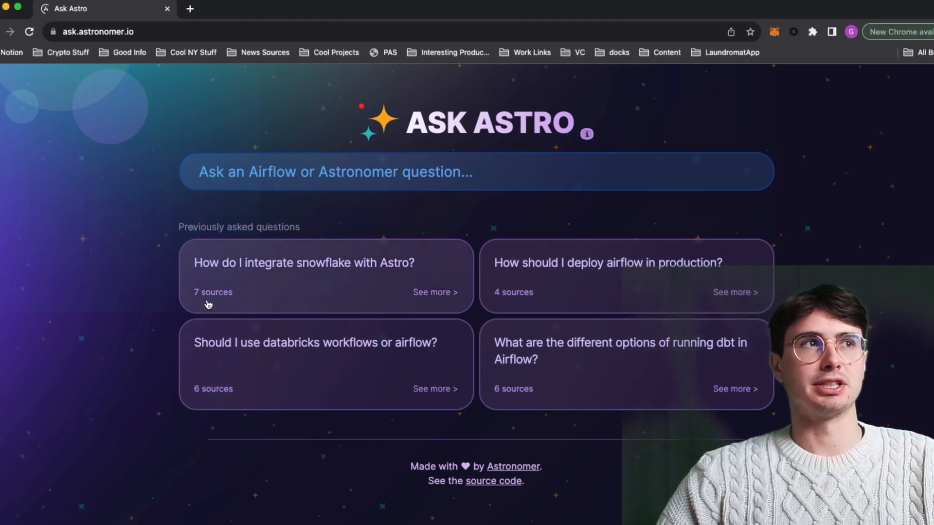
left_click(326, 276)
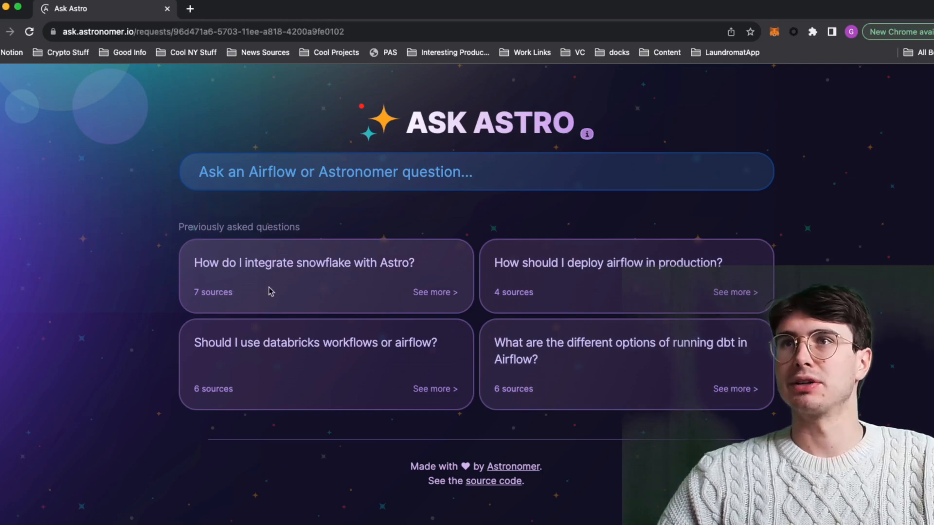
left_click(303, 262)
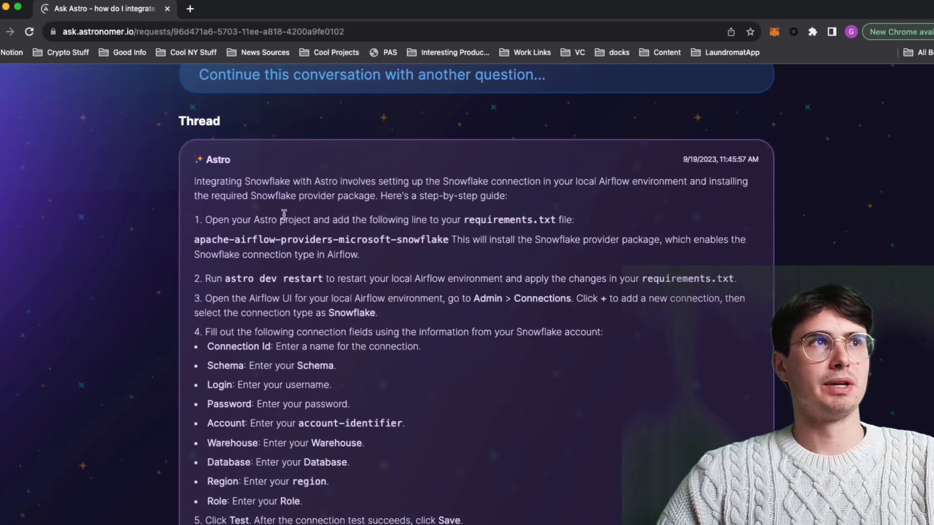
scroll("down", 3)
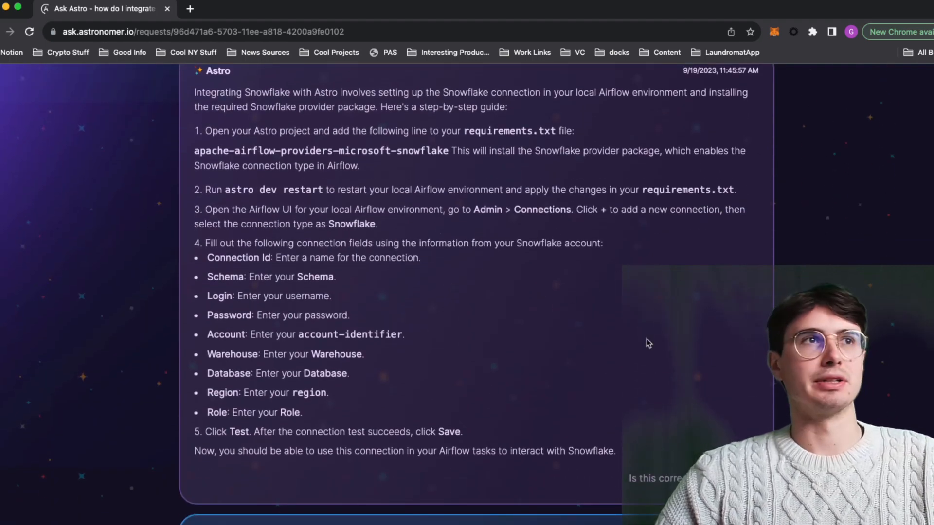
scroll("down", 3)
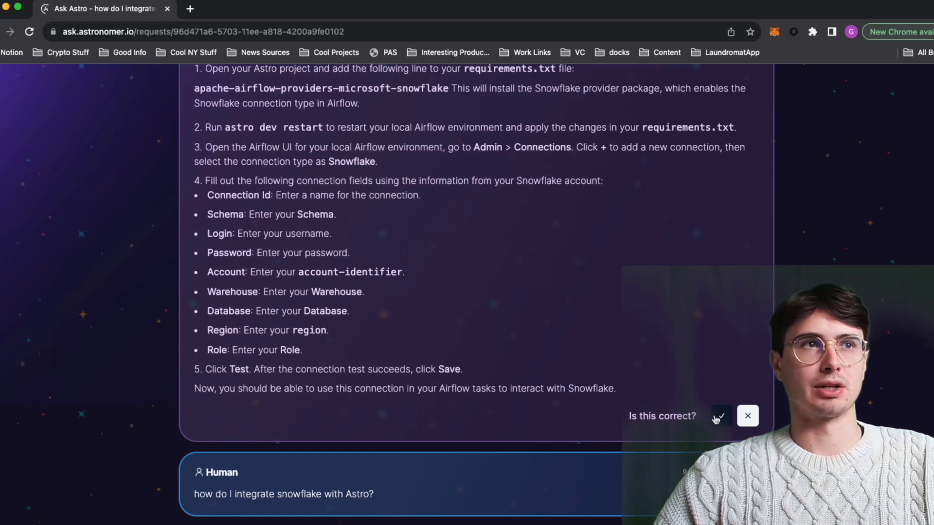
left_click(720, 416)
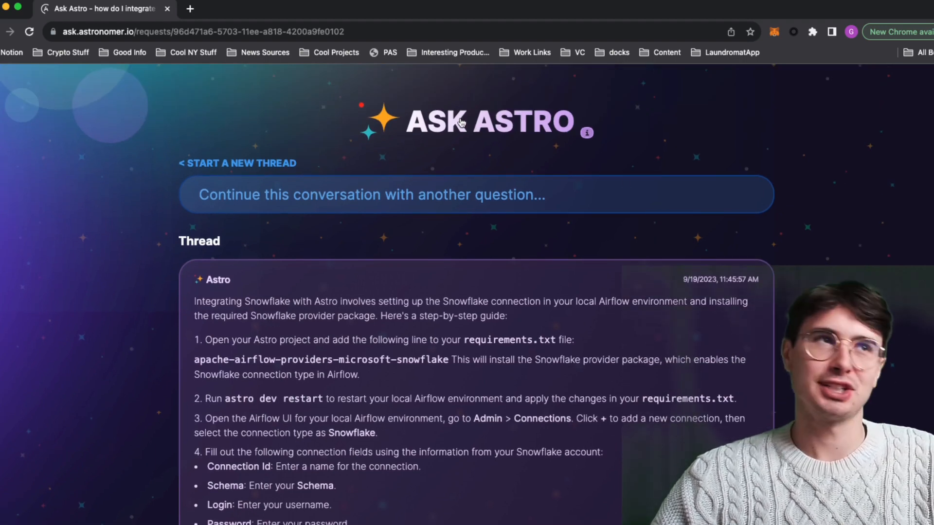
- Return to the home page and open the earlier thread about running dbt in Airflow
left_click(237, 163)
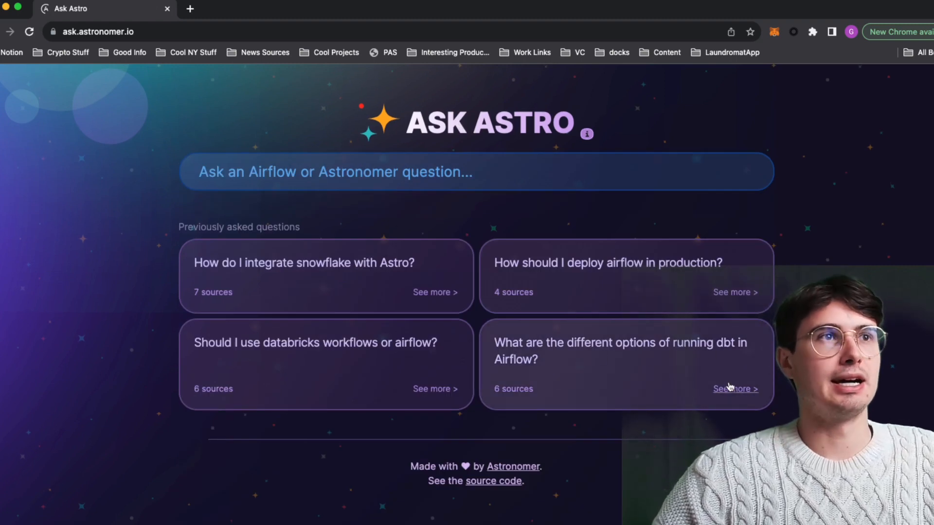
left_click(735, 389)
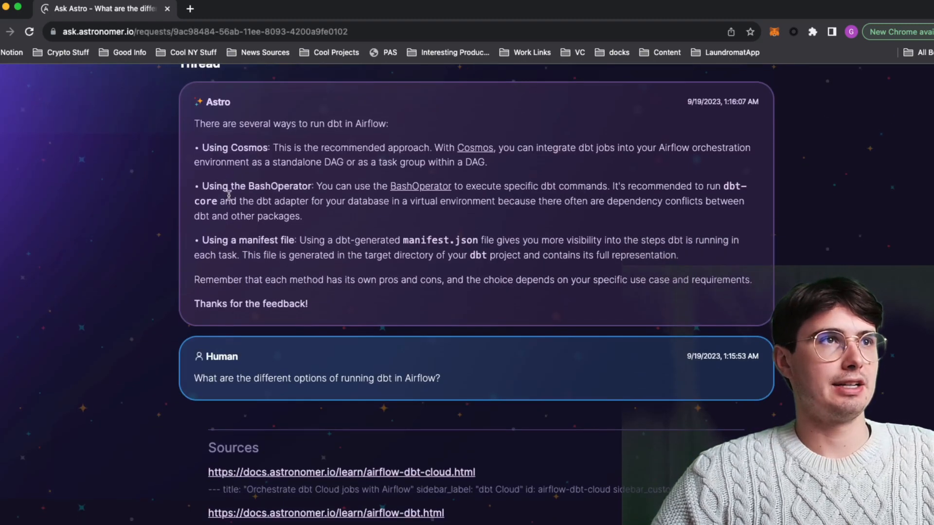
scroll("up", 3)
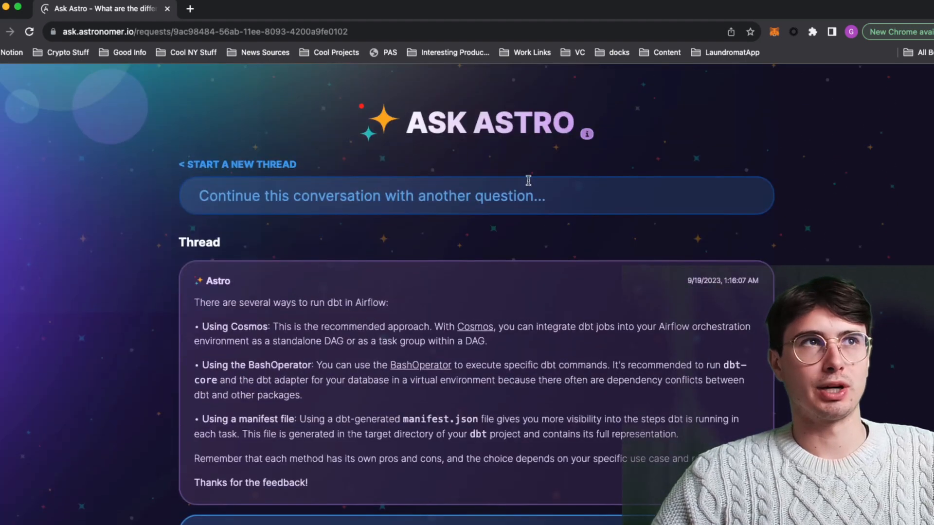
left_click(238, 165)
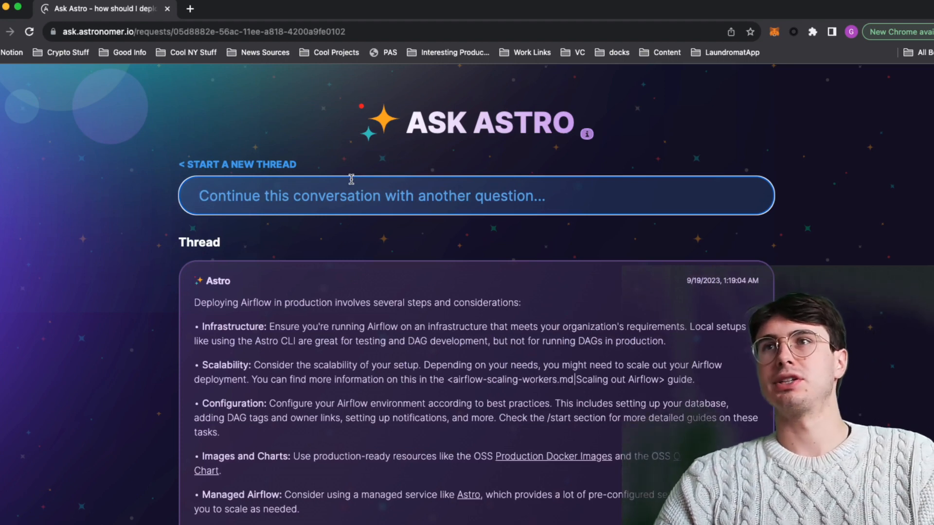
- Post the follow-up 'Sick, what's the best way...' about deploying Airflow in production, then leave for the start page
type("Sick, w")
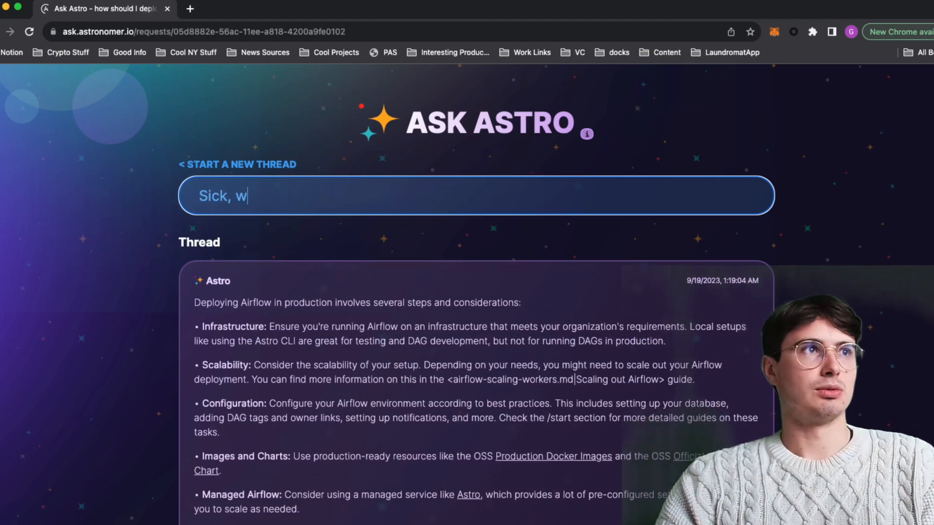
type("hat's the best wa")
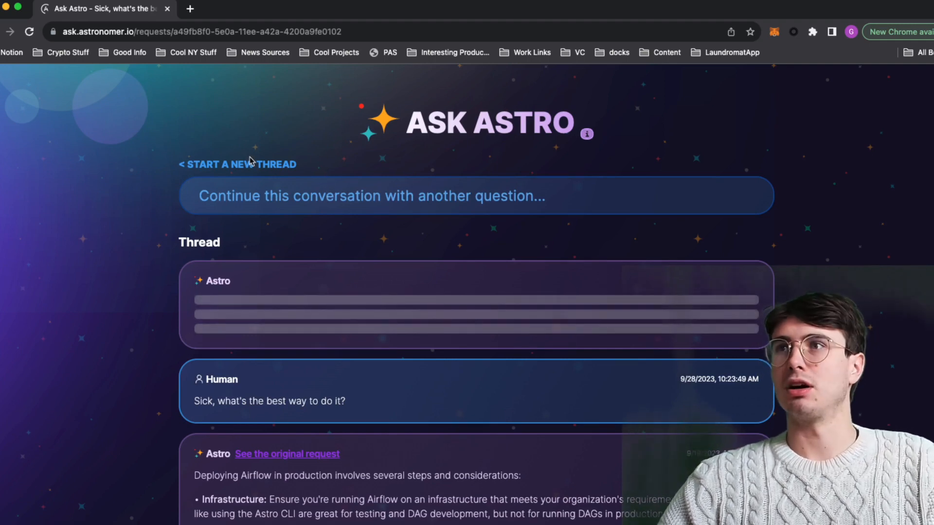
mouse_move(300, 163)
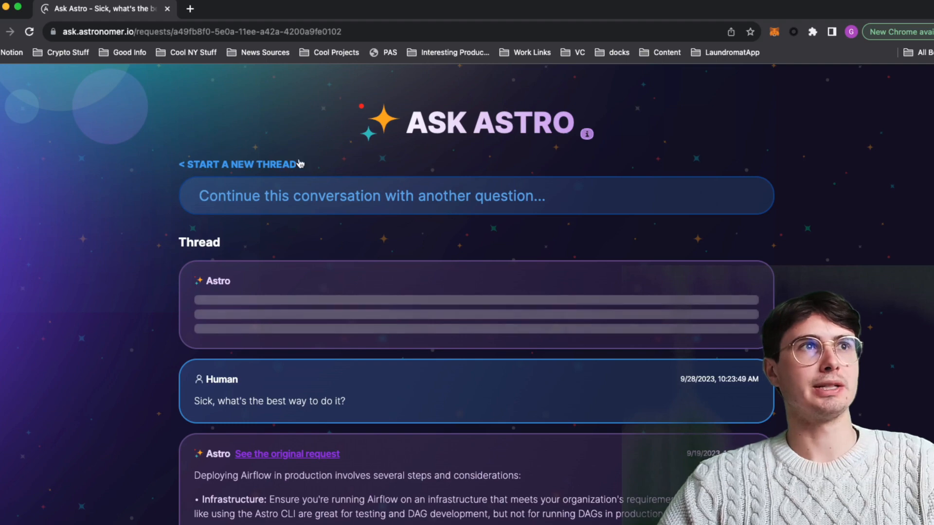
left_click(239, 165)
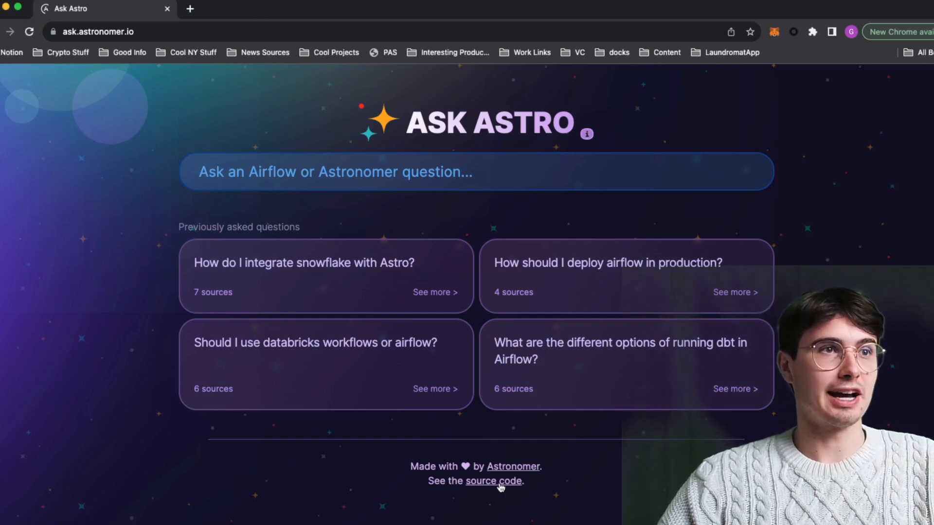
- Open the astronomer/ask-astro source repository and view the linked Andreessen Horowitz LLM app stack article
left_click(492, 481)
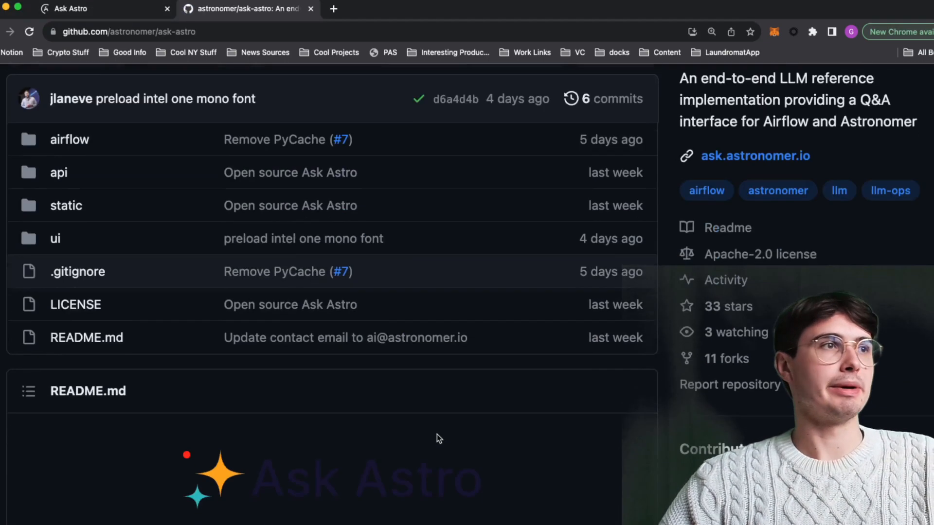
scroll("down", 3)
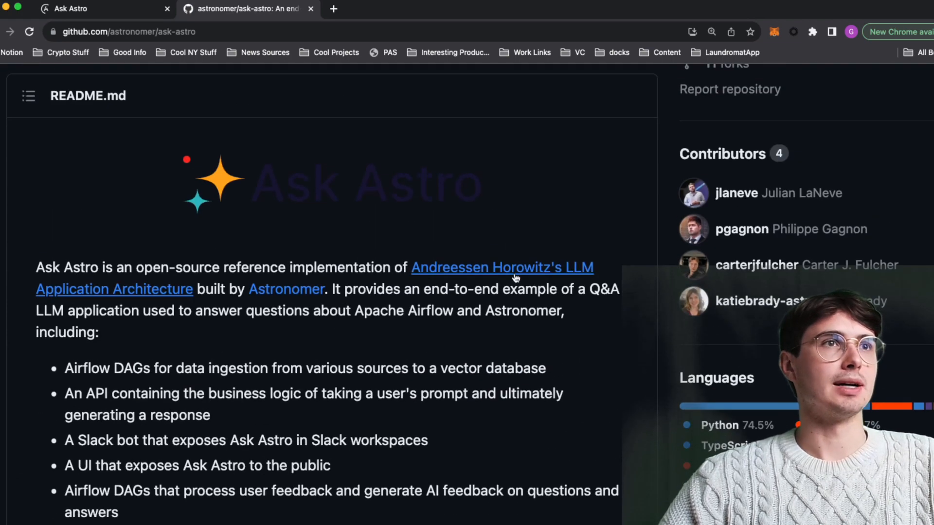
left_click(501, 266)
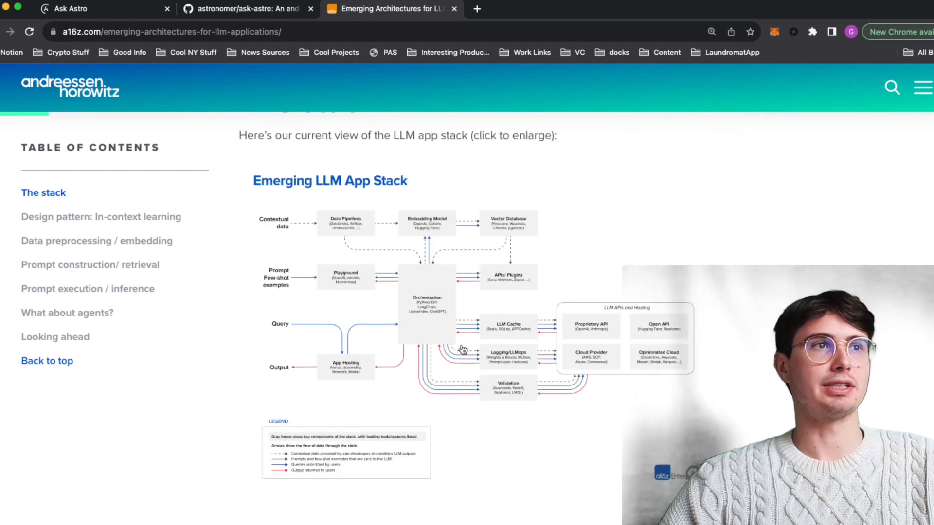
scroll("down", 3)
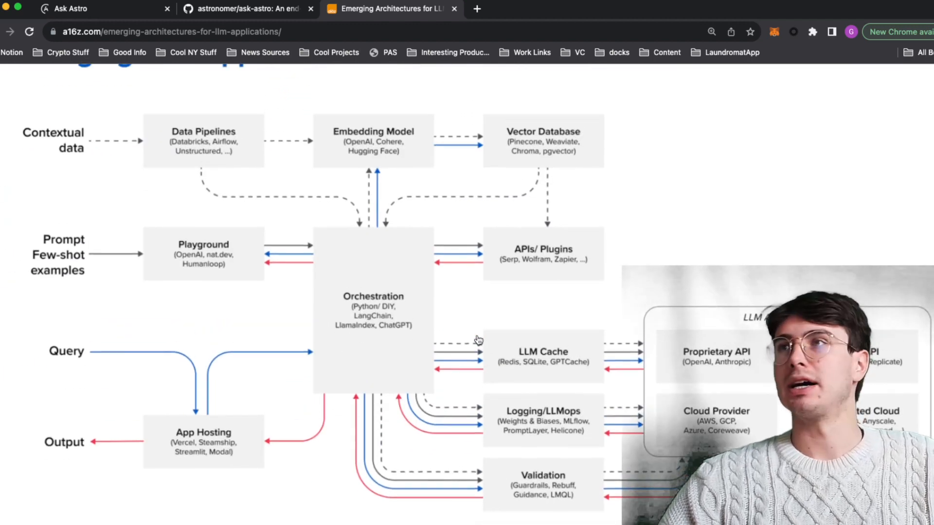
scroll("down", 3)
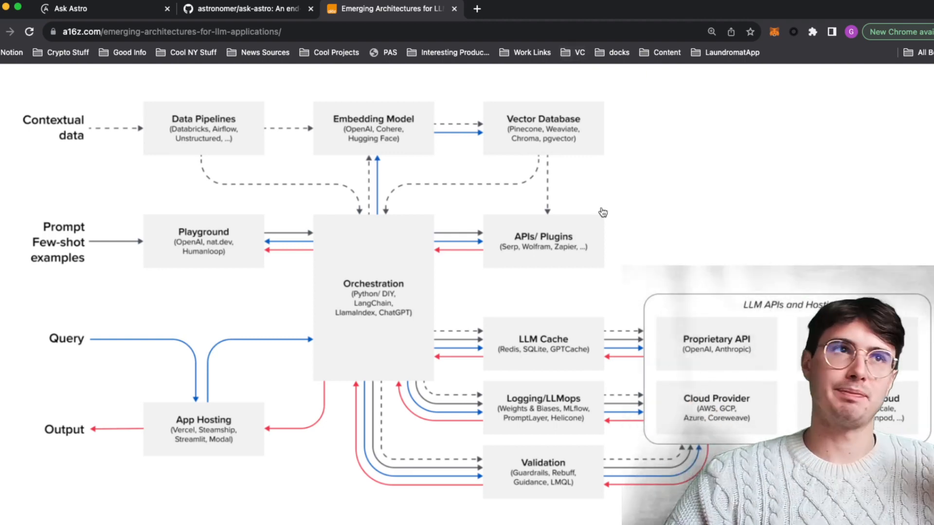
mouse_move(555, 253)
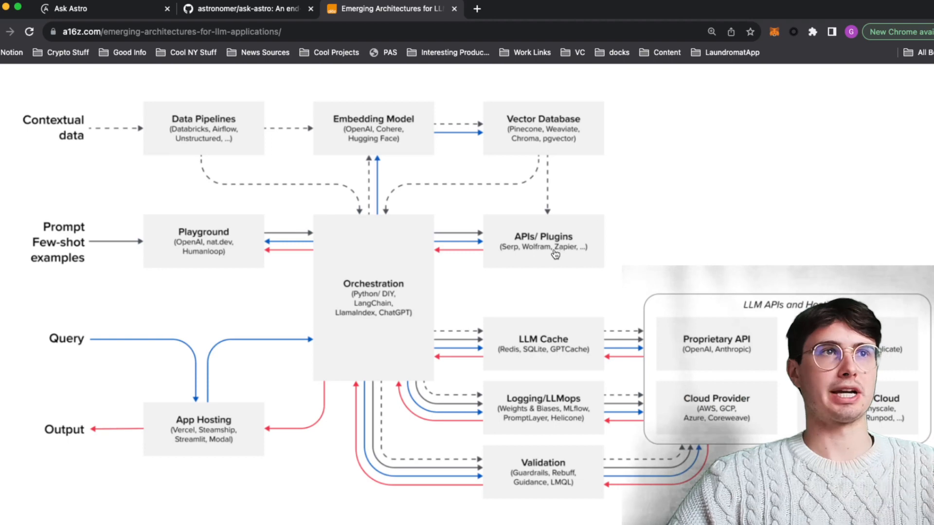
mouse_move(387, 290)
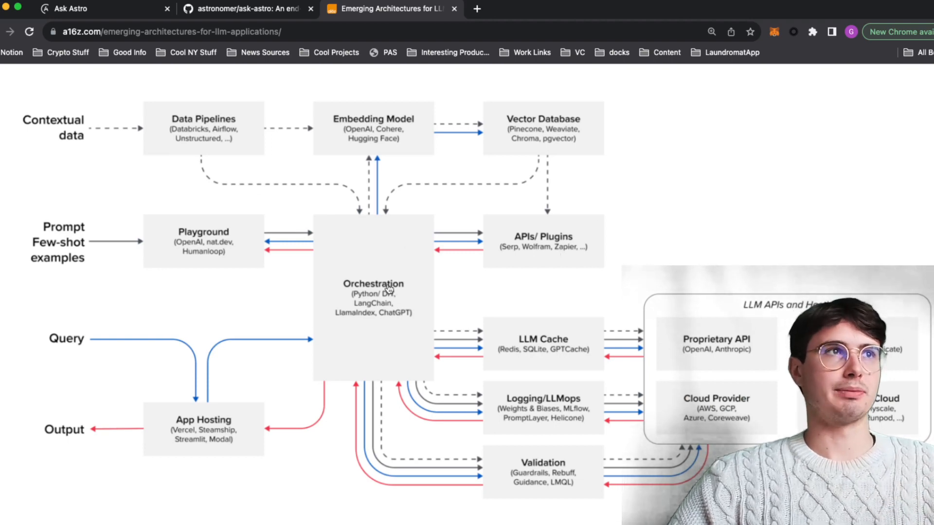
mouse_move(250, 258)
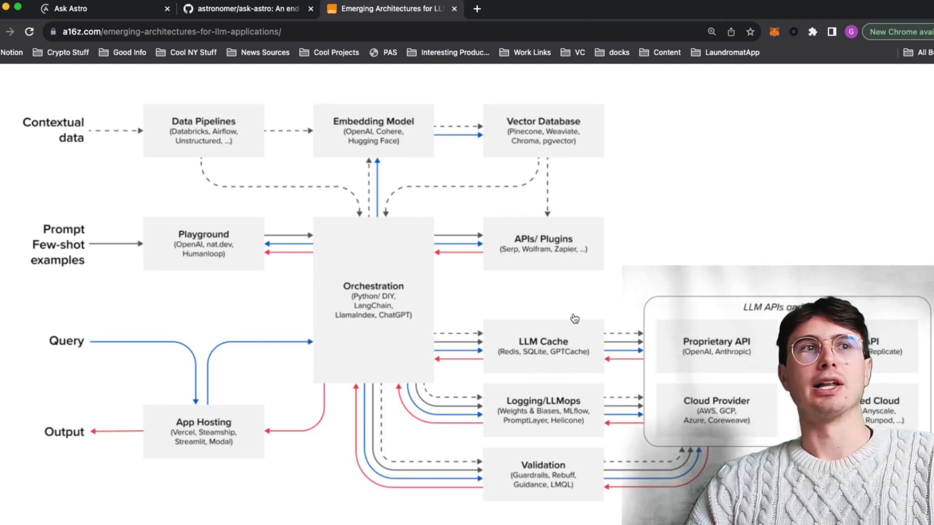
mouse_move(522, 291)
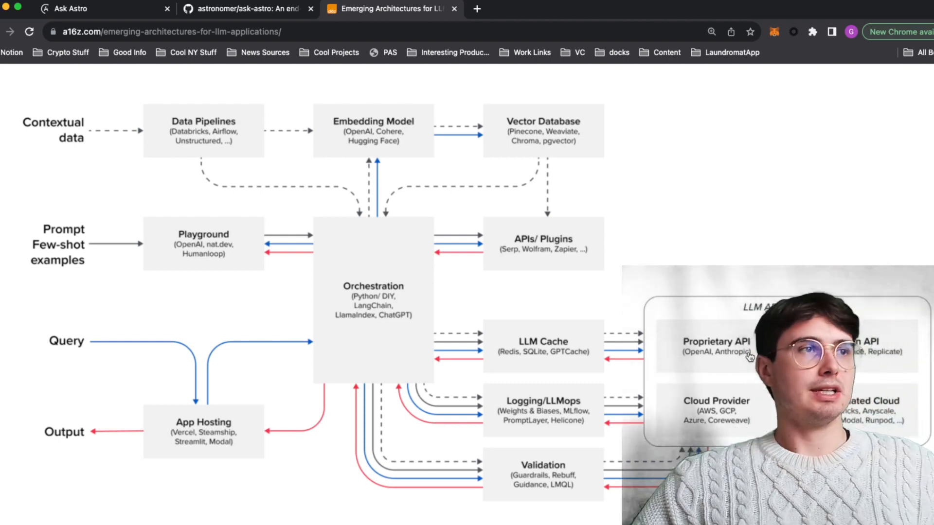
- Back in the README, scroll to the Data Retrieval & Embedding diagram with sources, LangChain, OpenAI and Weaviate
left_click(245, 9)
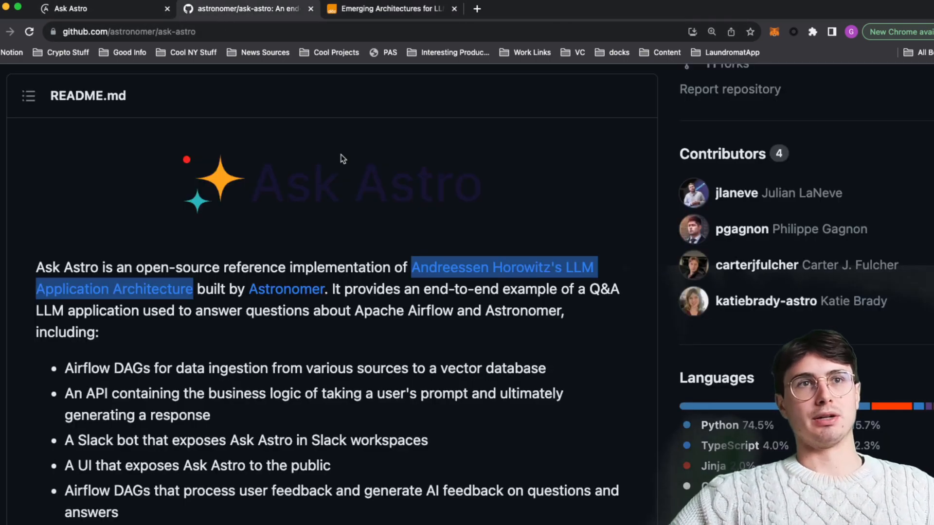
scroll("down", 3)
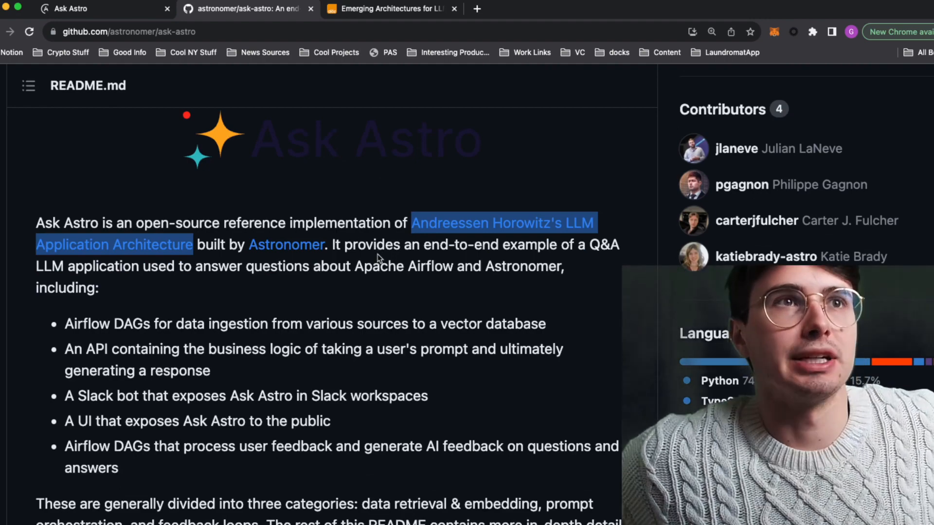
scroll("down", 3)
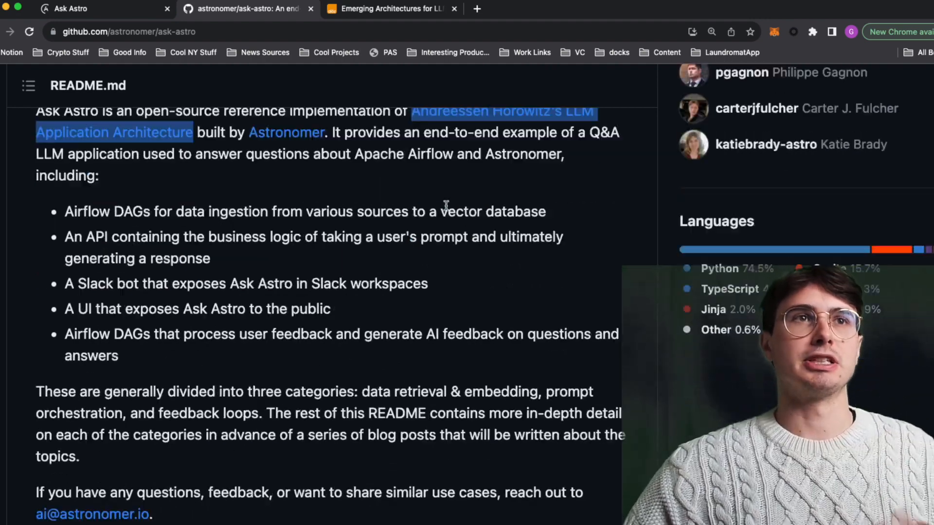
scroll("up", 3)
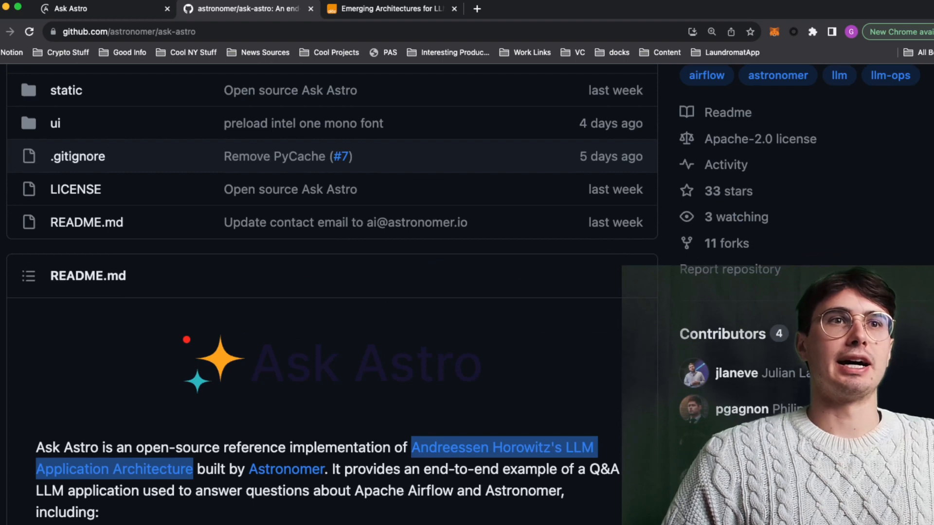
scroll("down", 3)
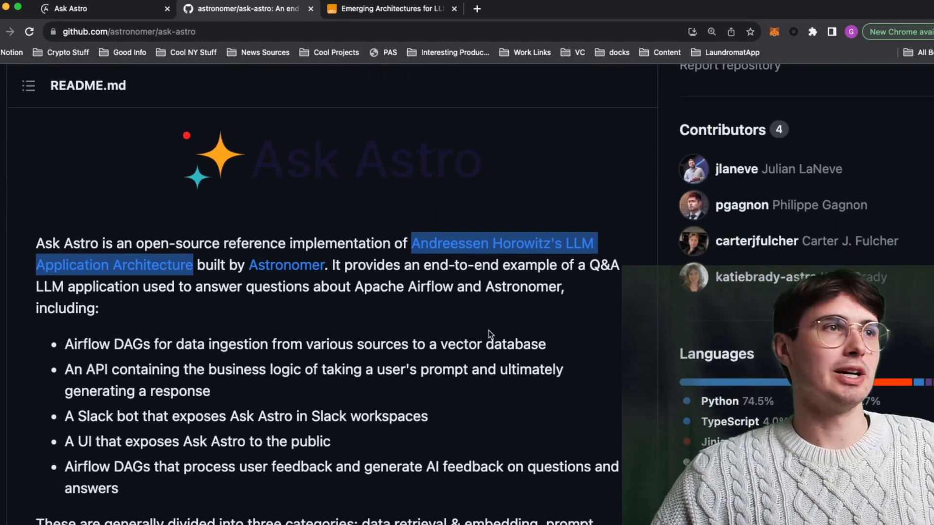
scroll("down", 3)
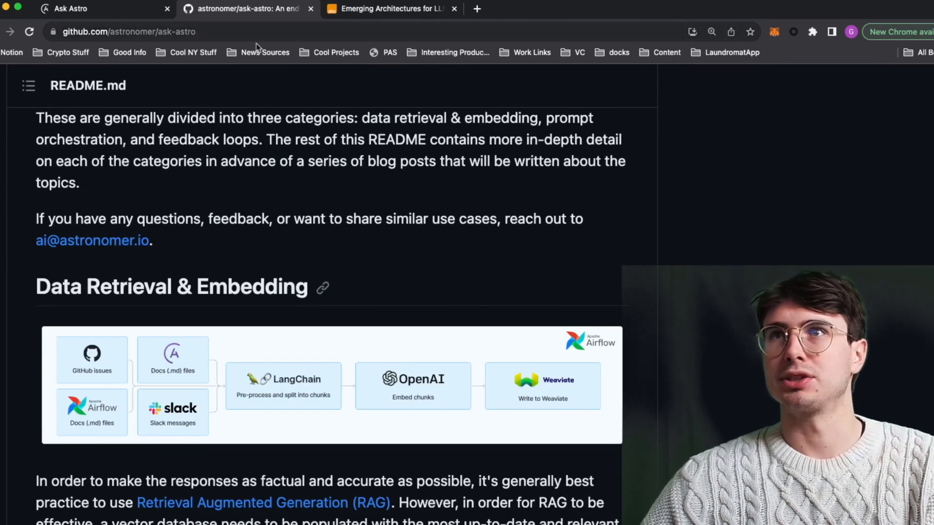
scroll("down", 3)
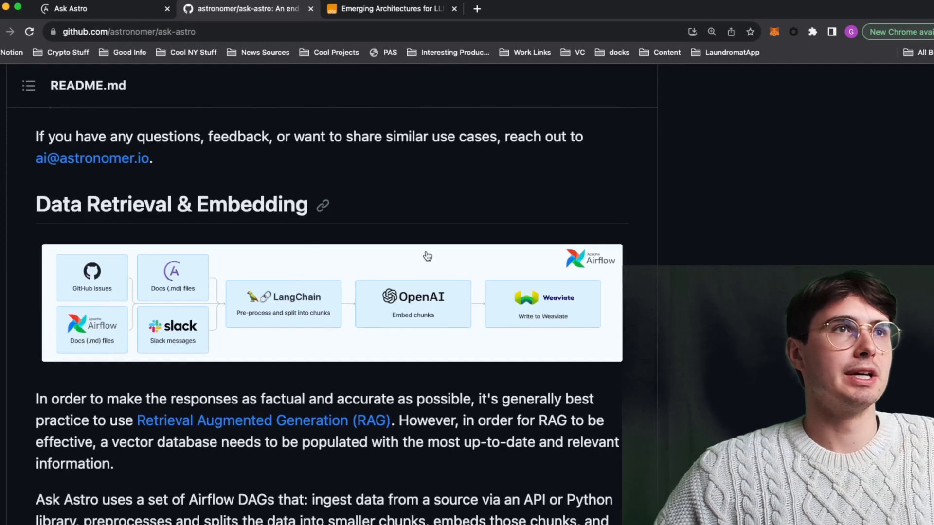
scroll("down", 3)
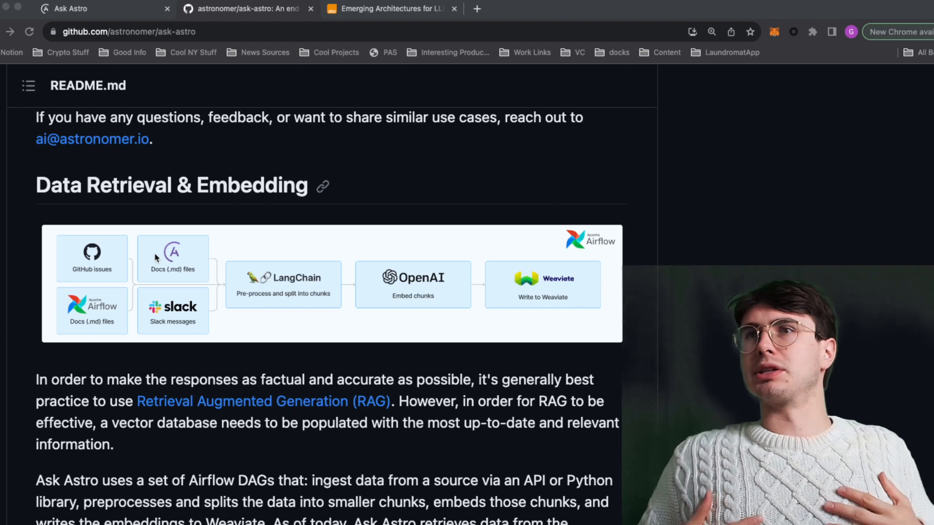
mouse_move(118, 270)
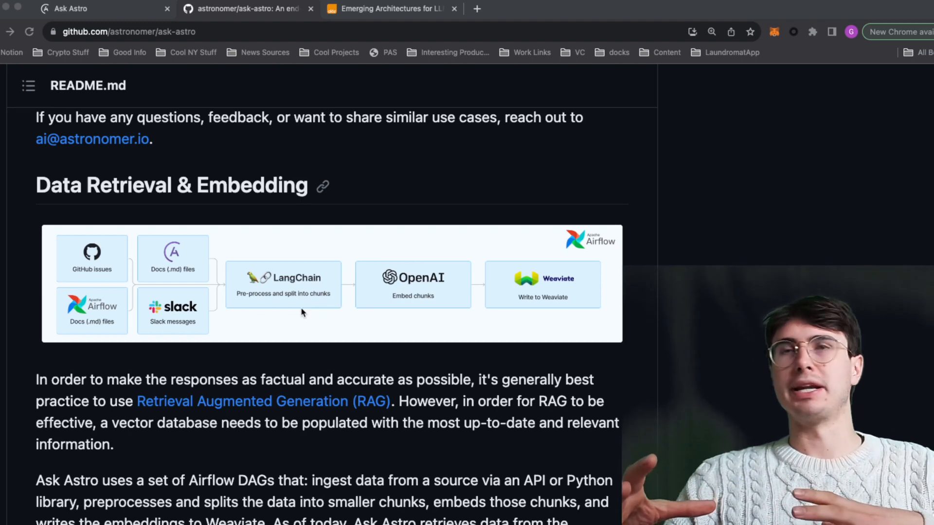
mouse_move(421, 306)
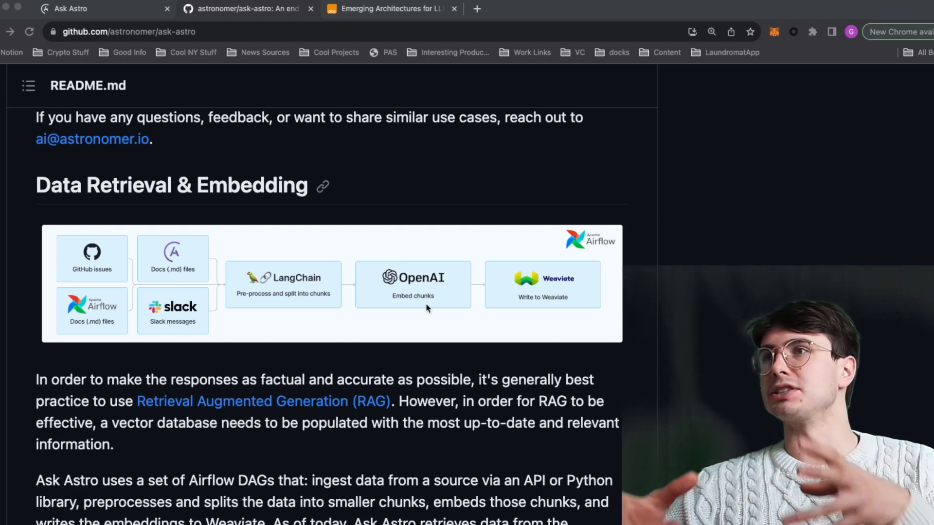
mouse_move(488, 243)
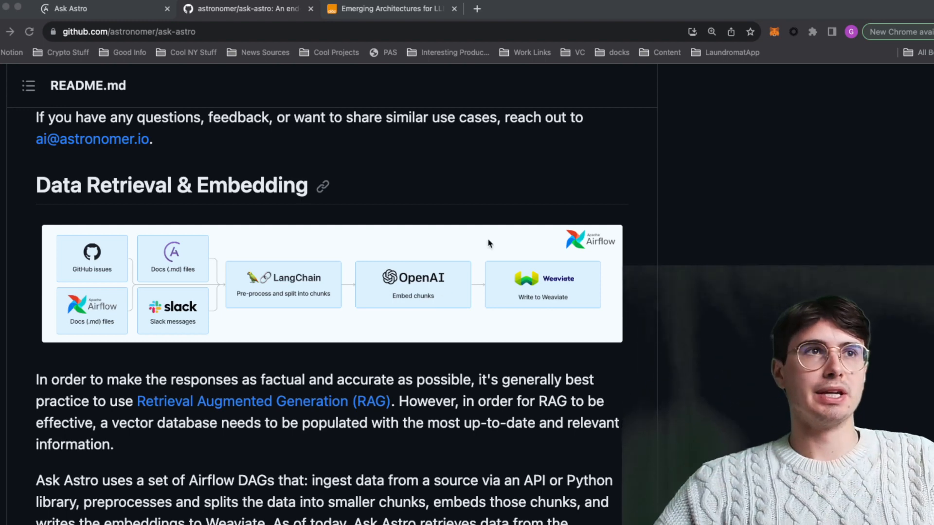
mouse_move(583, 294)
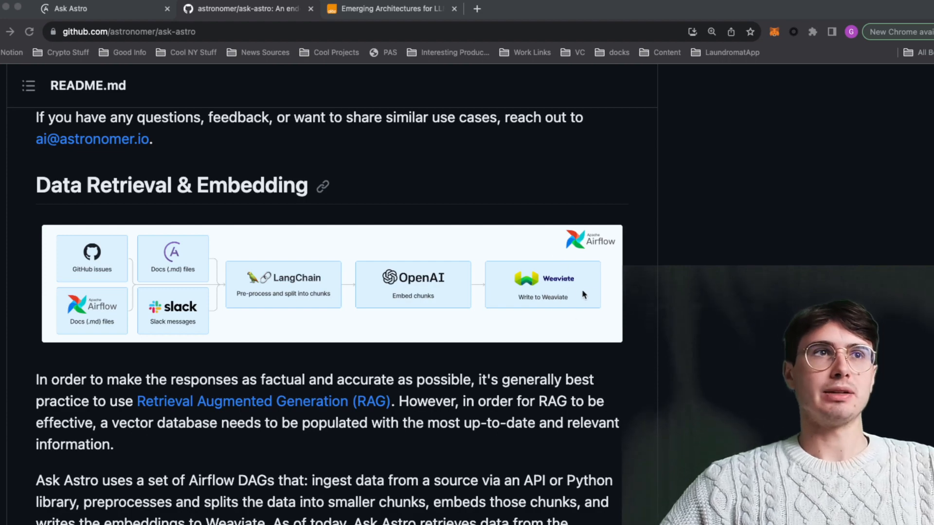
scroll("down", 3)
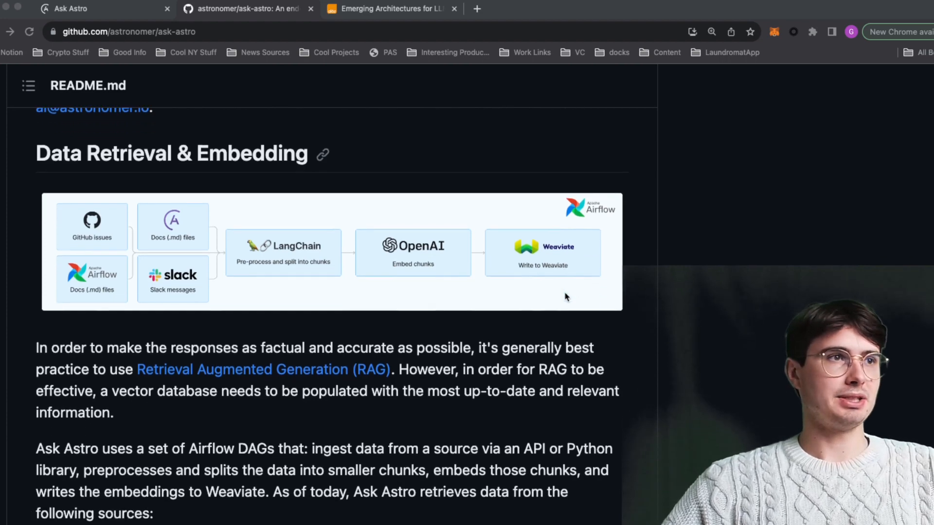
scroll("down", 3)
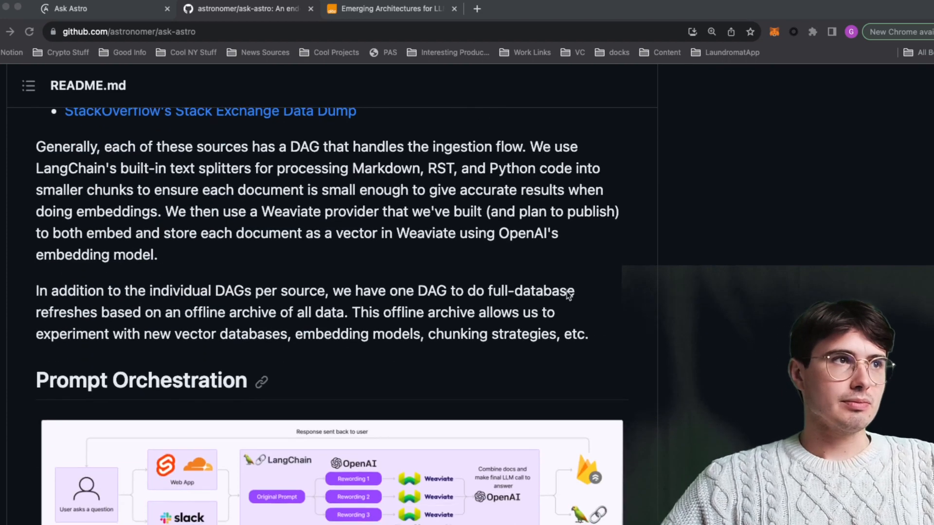
scroll("down", 3)
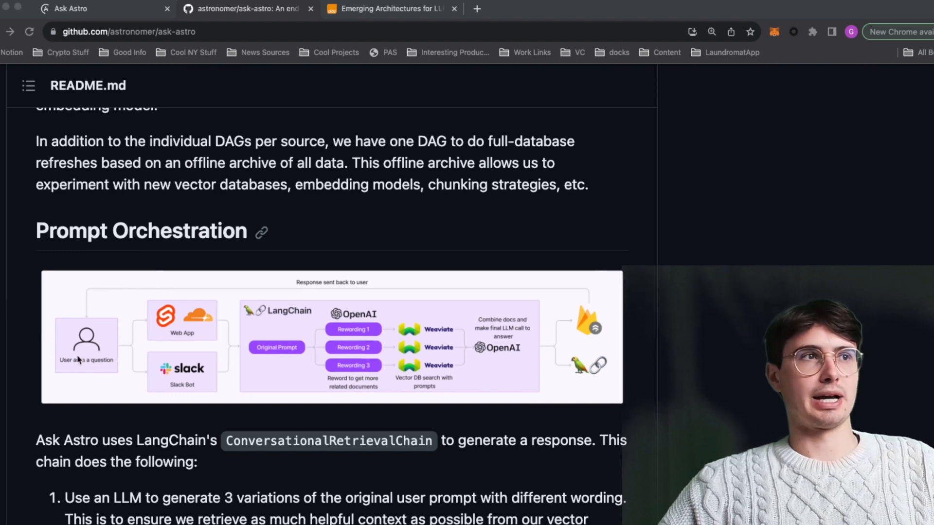
mouse_move(154, 332)
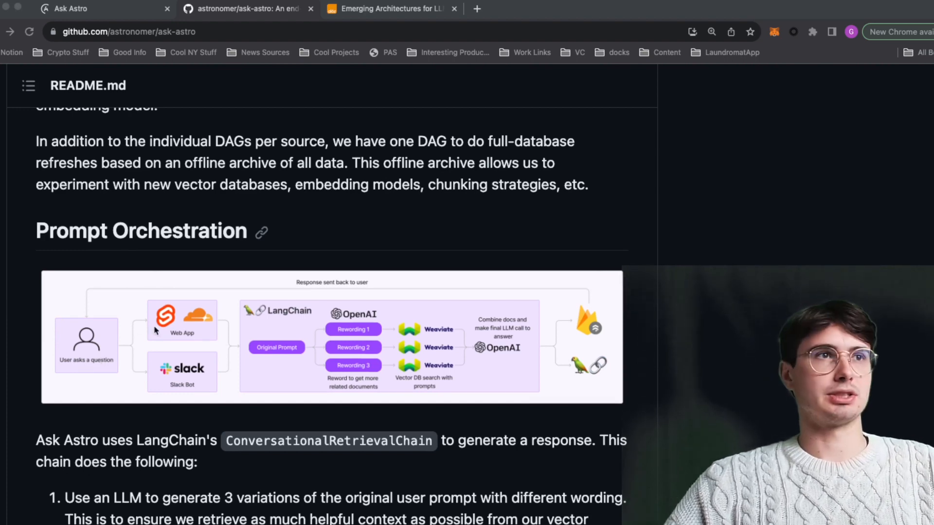
scroll("down", 3)
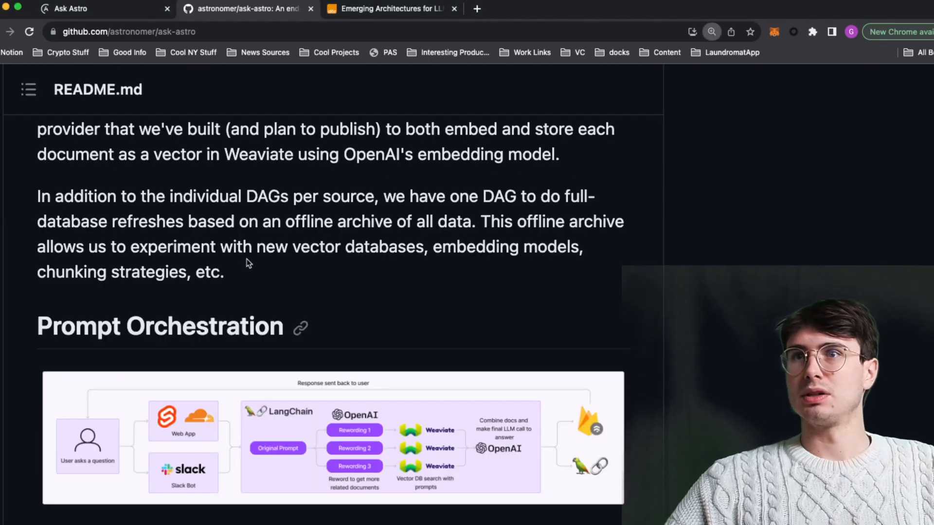
scroll("down", 3)
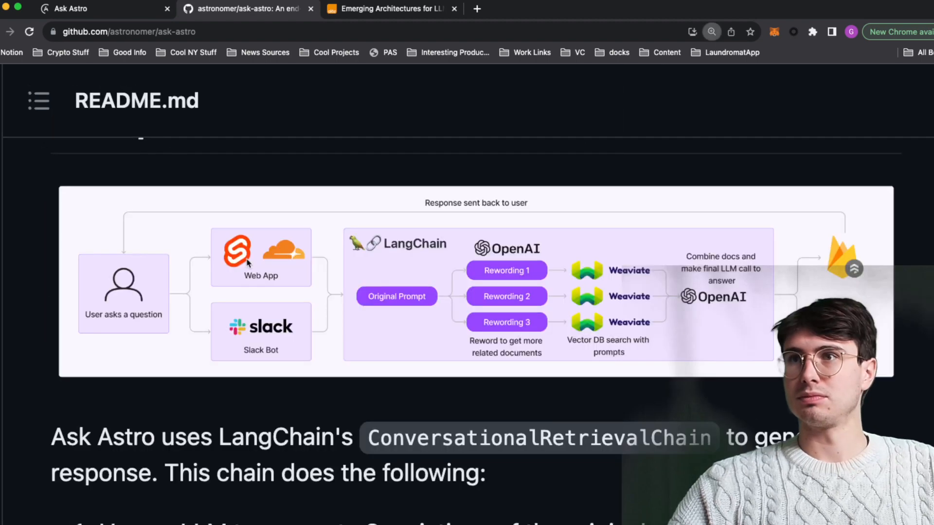
mouse_move(232, 287)
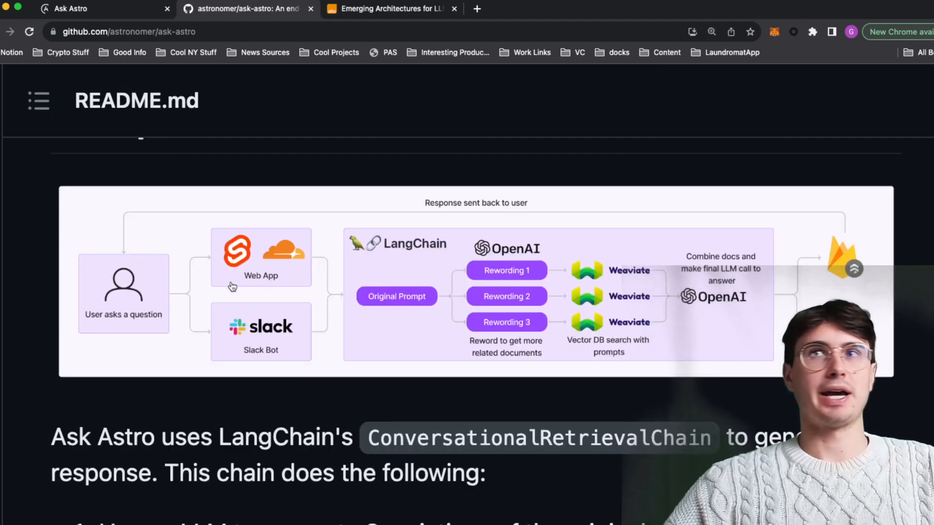
scroll("down", 3)
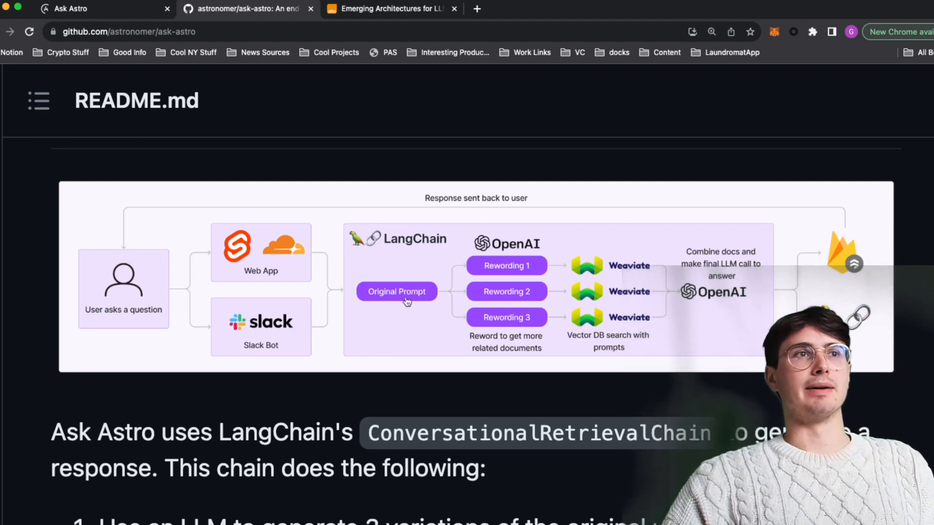
mouse_move(449, 256)
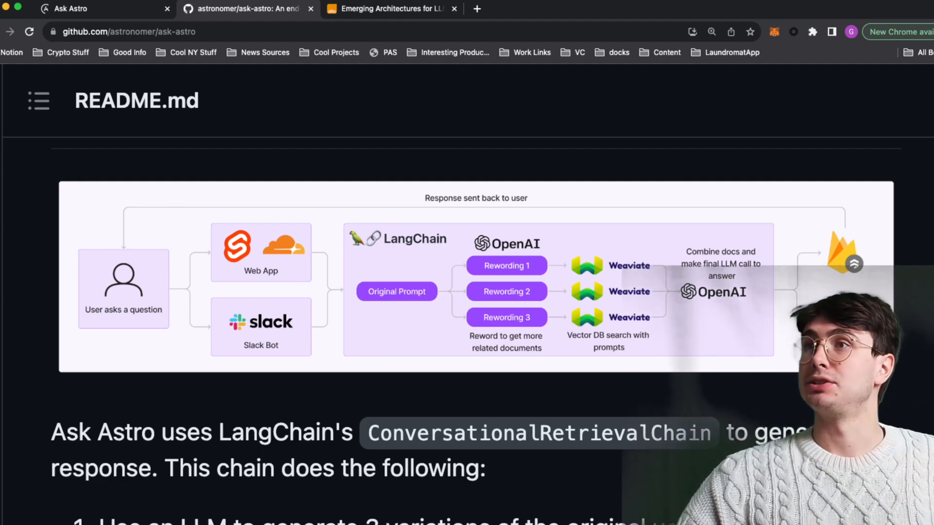
scroll("down", 3)
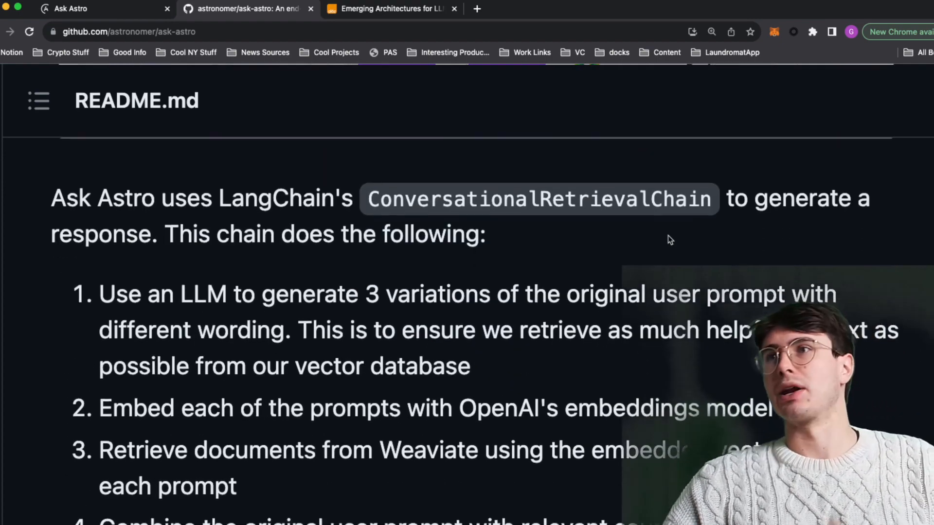
scroll("down", 3)
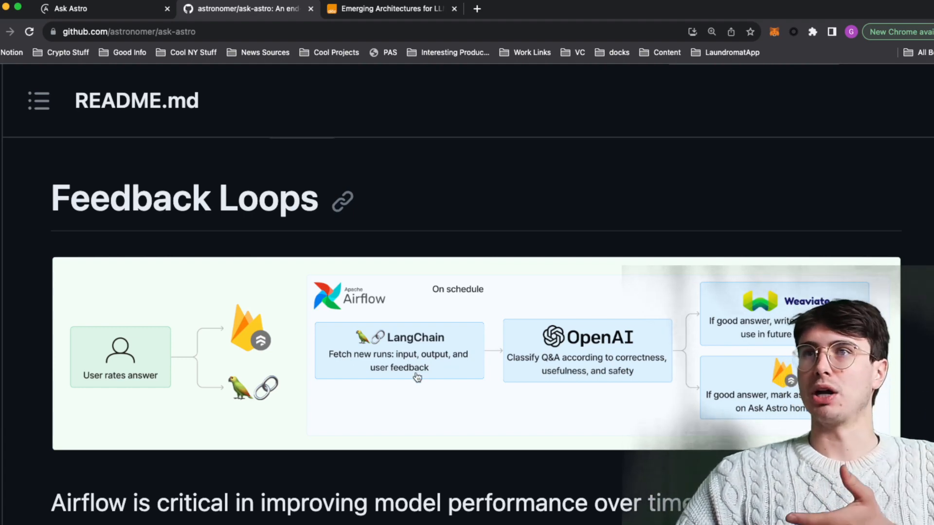
scroll("down", 3)
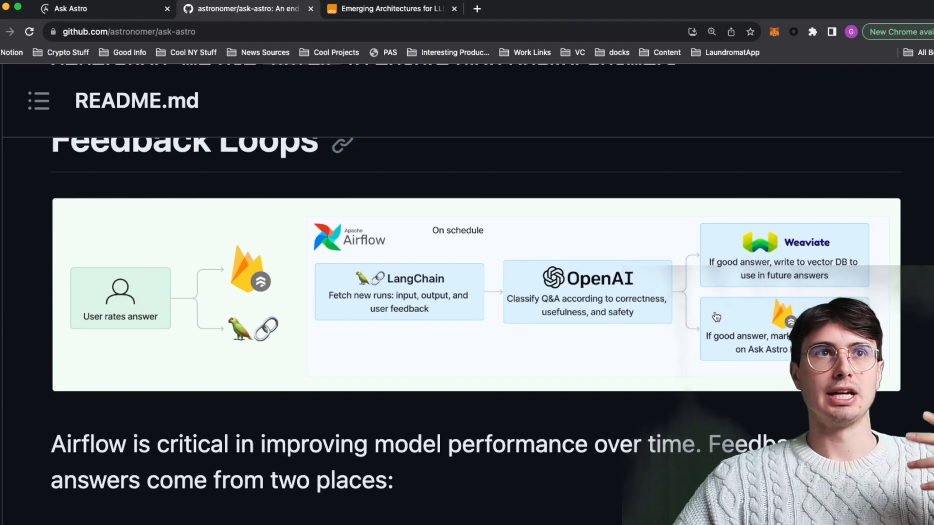
mouse_move(660, 319)
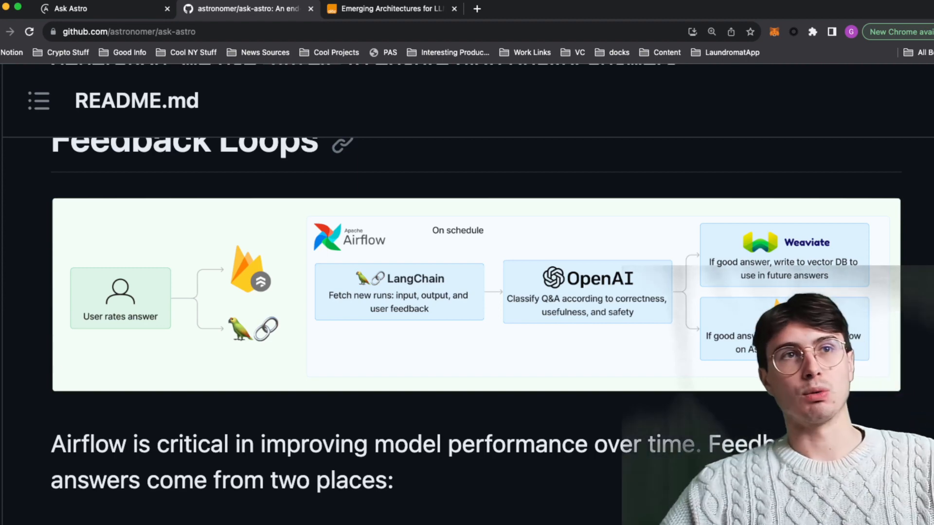
scroll("down", 3)
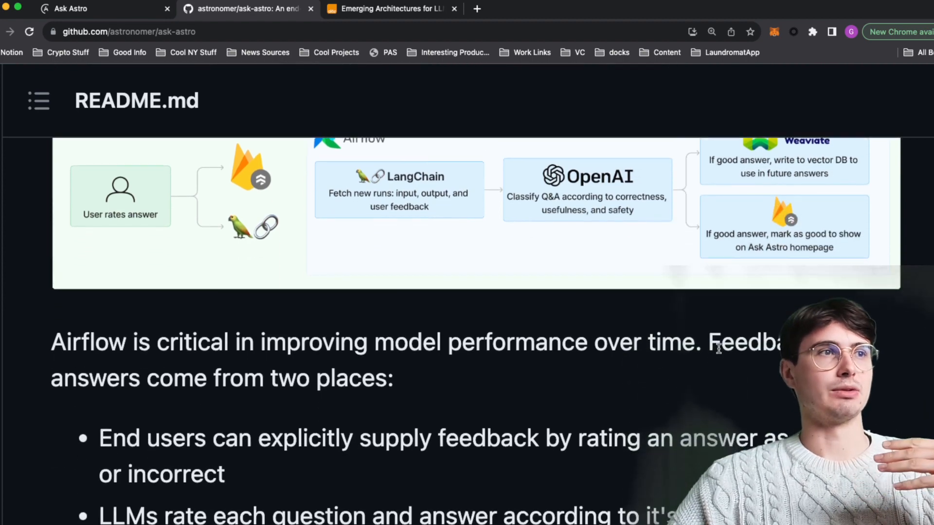
scroll("down", 3)
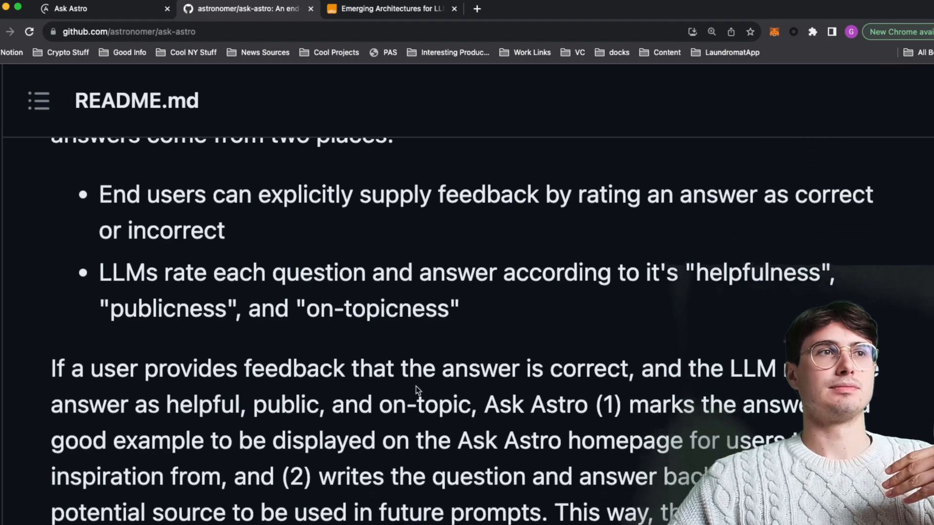
scroll("down", 3)
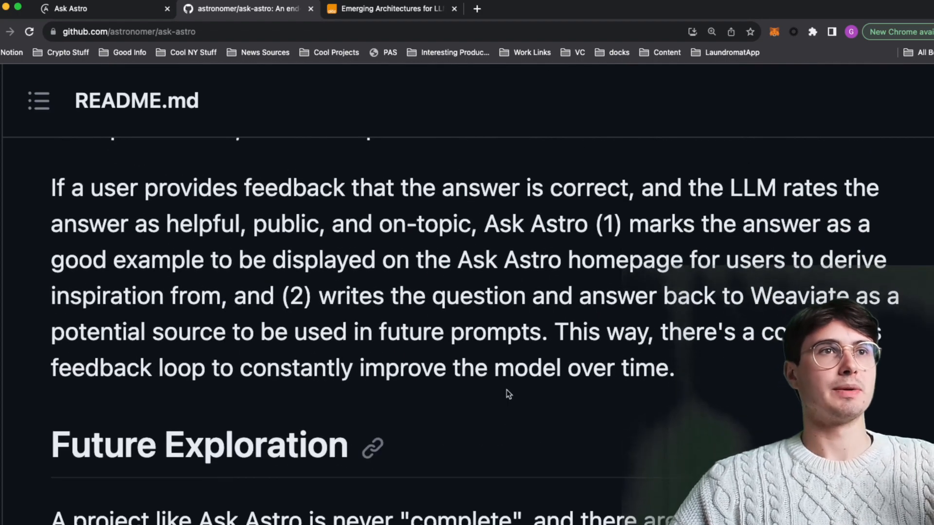
scroll("down", 3)
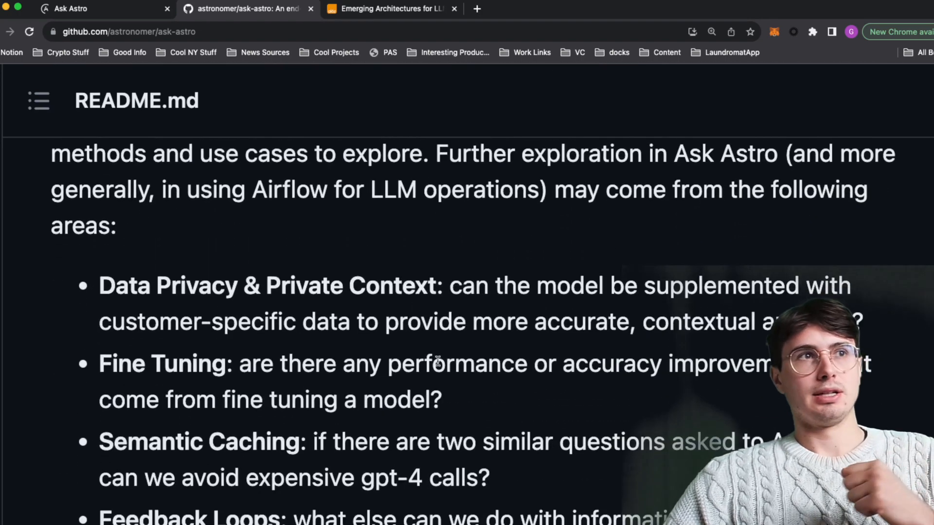
scroll("down", 3)
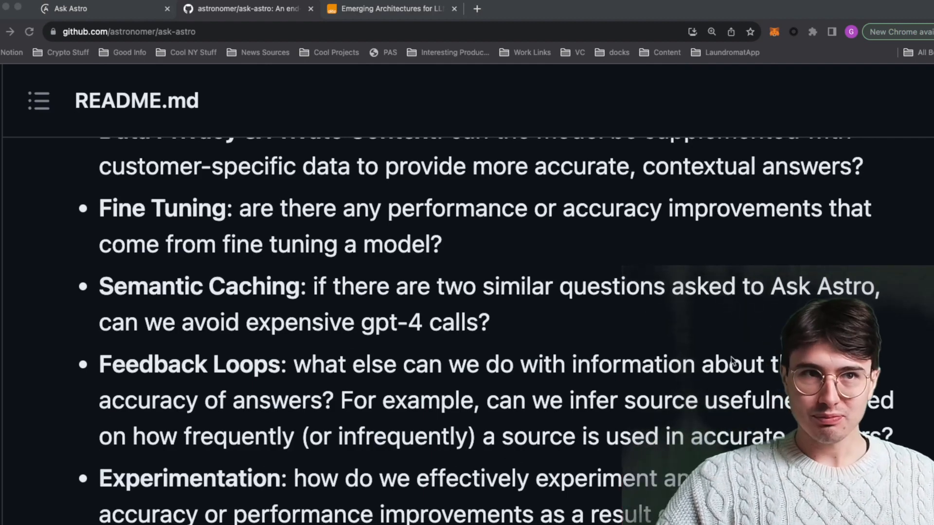
scroll("down", 3)
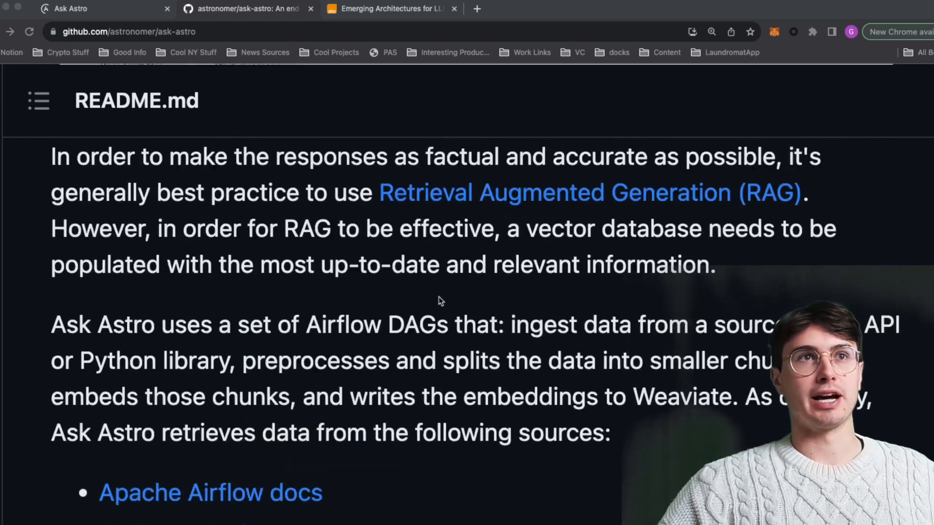
- Briefly view the repo's airflow folder, return to the root, and open the Stargazers list of 33 users
scroll("up", 3)
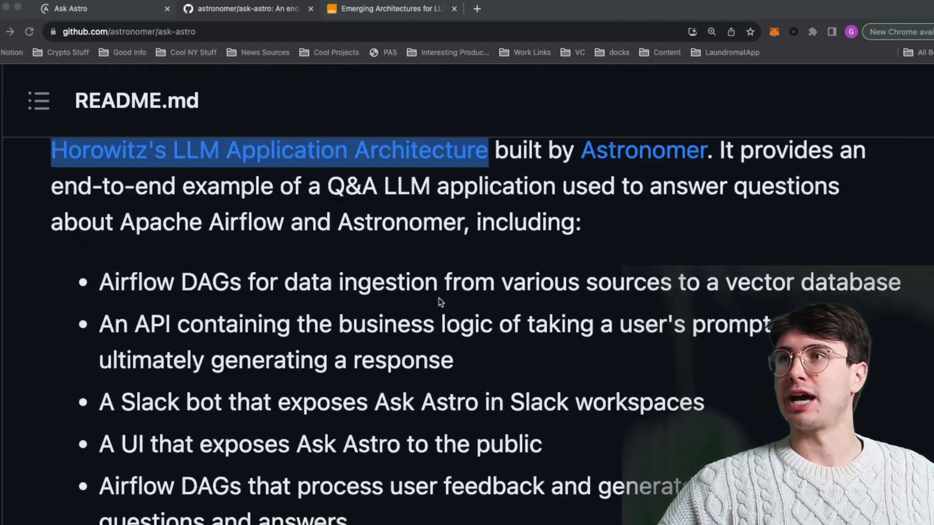
scroll("up", 3)
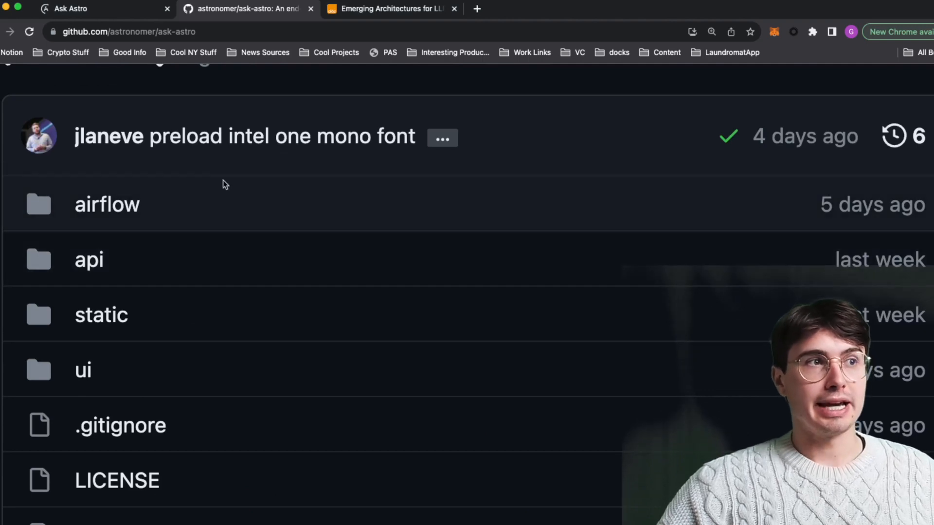
left_click(107, 204)
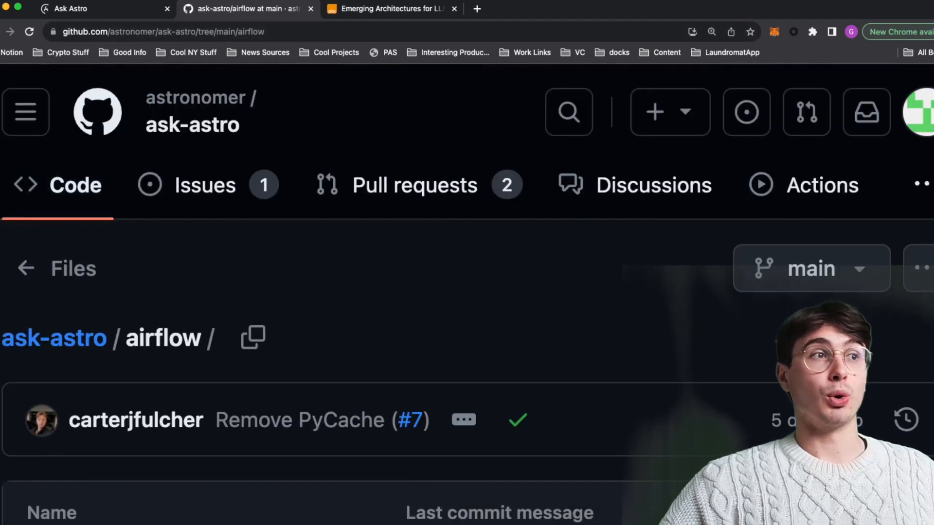
left_click(54, 337)
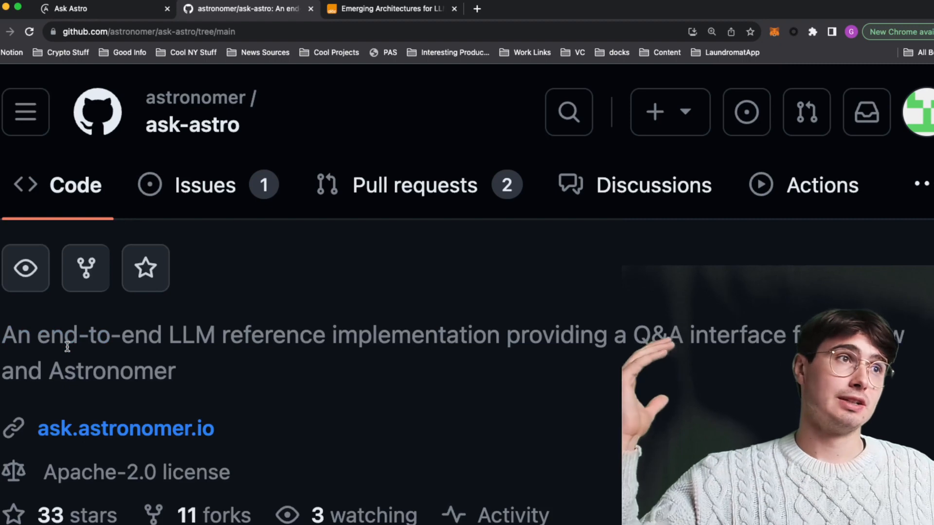
scroll("down", 3)
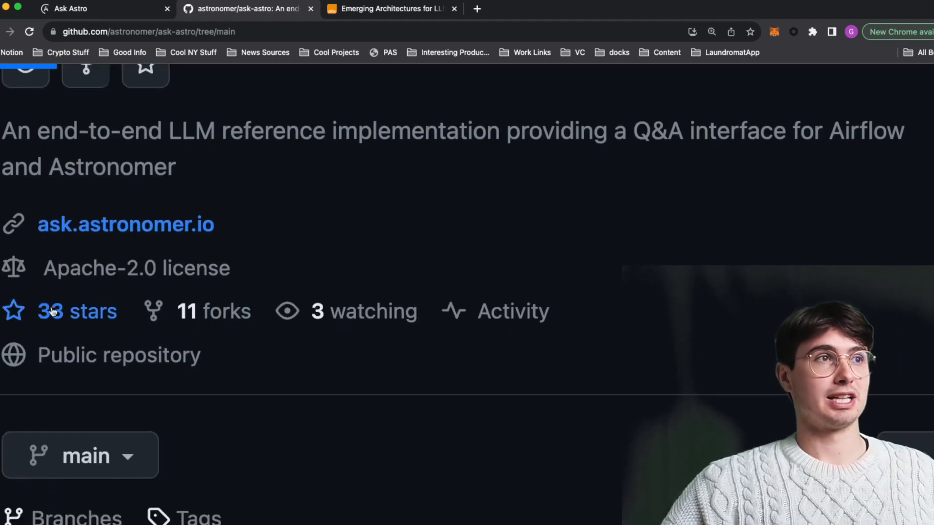
left_click(76, 311)
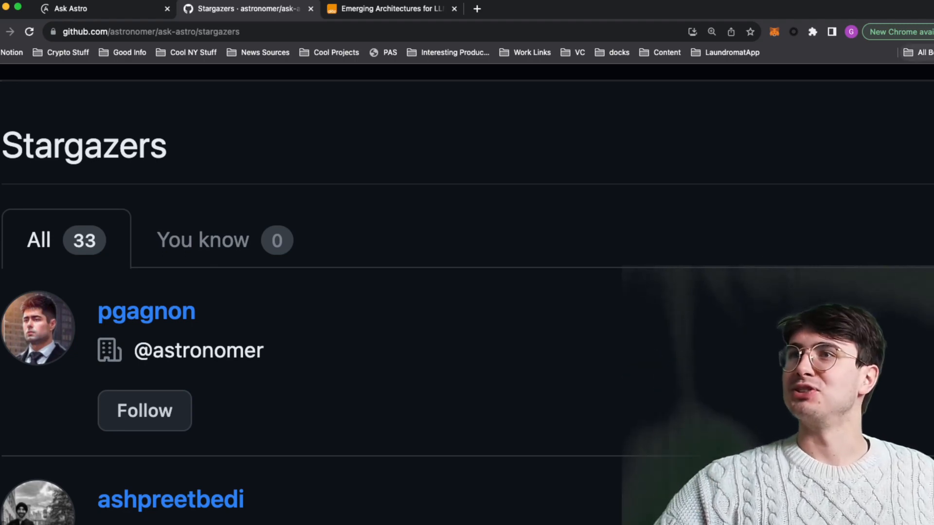
mouse_move(629, 144)
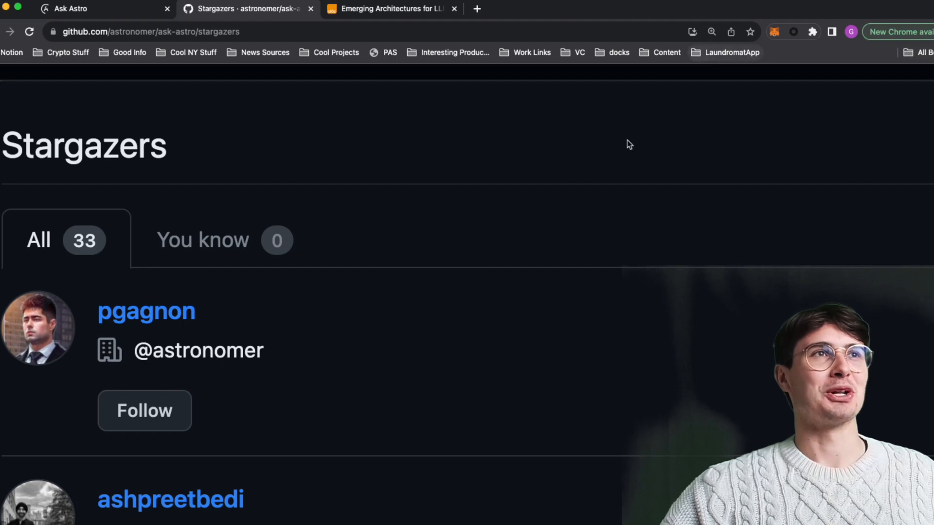